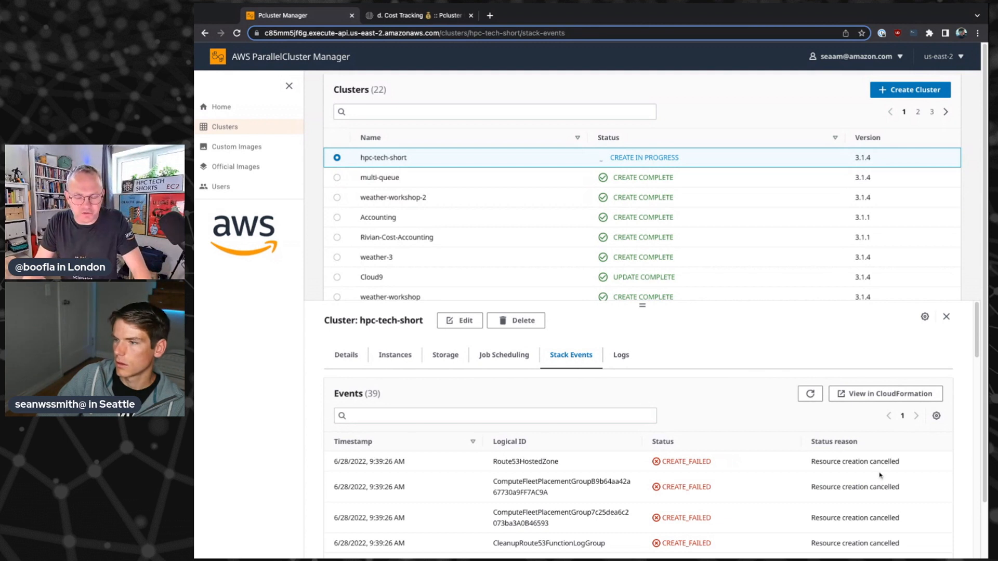
{"action": "mouse_move", "coordinate": [821, 487]}
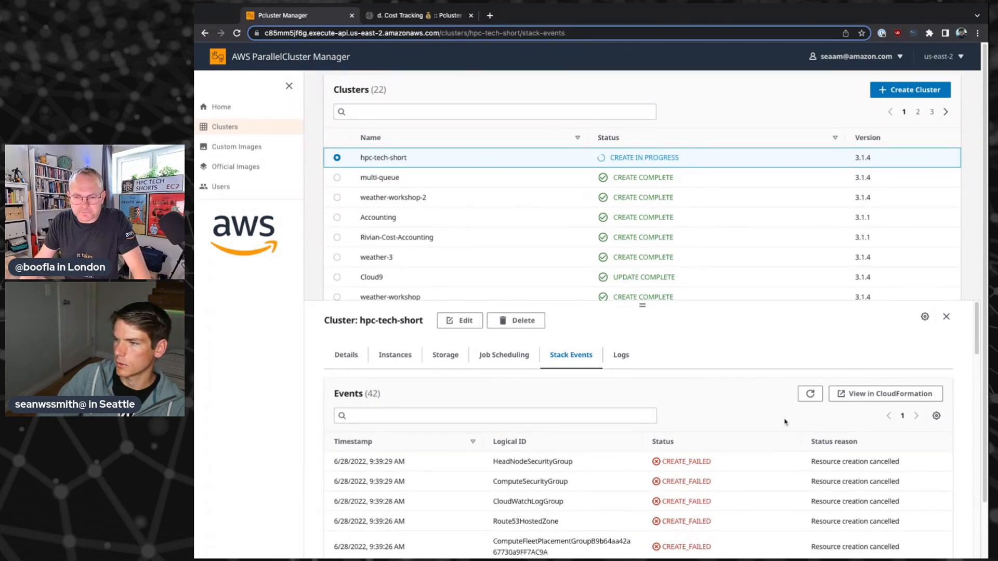
{"action": "mouse_move", "coordinate": [786, 481]}
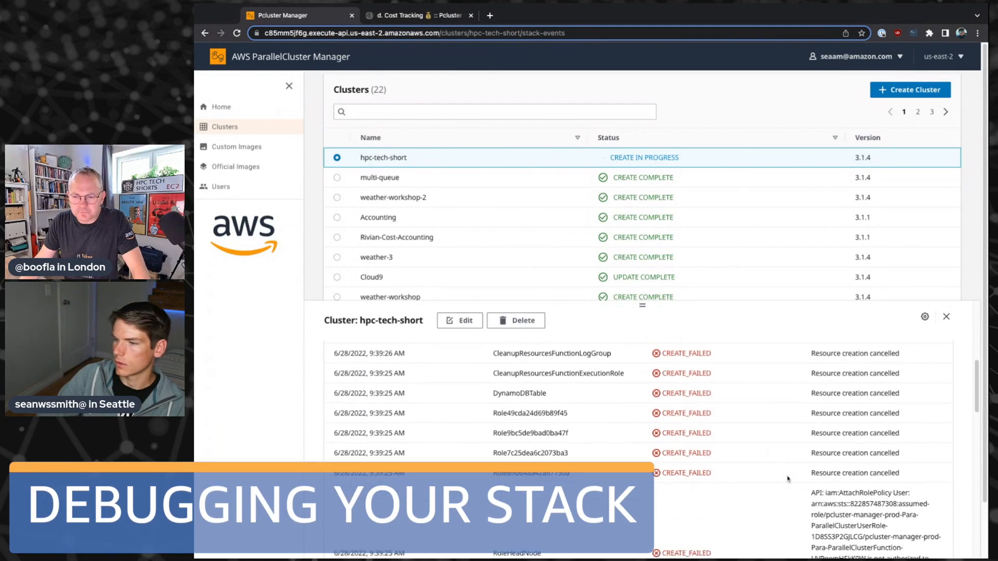
Step: Scroll the failed hpc-tech-short stack events to the RoleHeadNode iam:AttachRolePolicy error
{"action": "scroll", "scroll_direction": "down", "scroll_amount": 3}
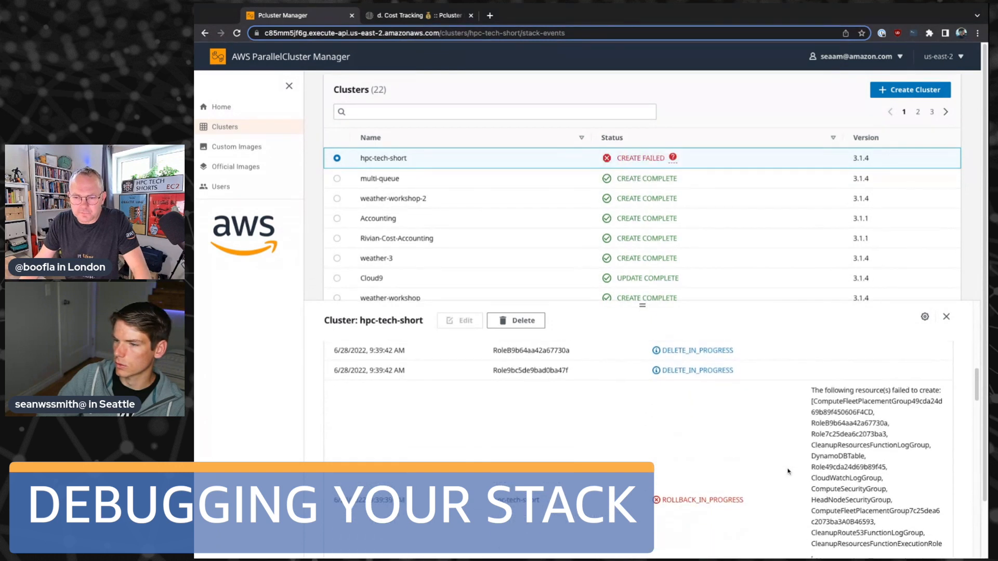
{"action": "scroll", "scroll_direction": "down", "scroll_amount": 3}
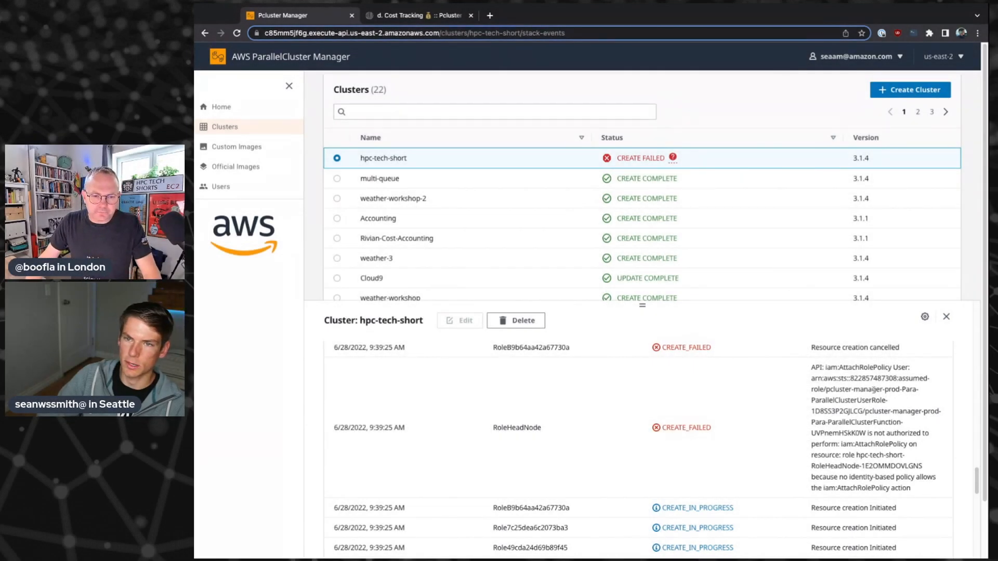
{"action": "mouse_move", "coordinate": [680, 162]}
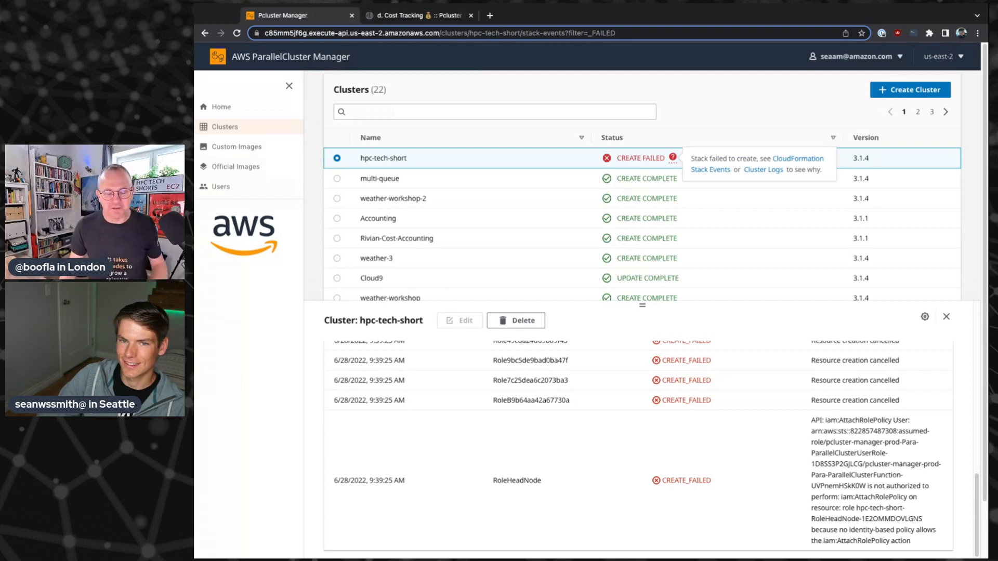
{"action": "scroll", "scroll_direction": "down", "scroll_amount": 3}
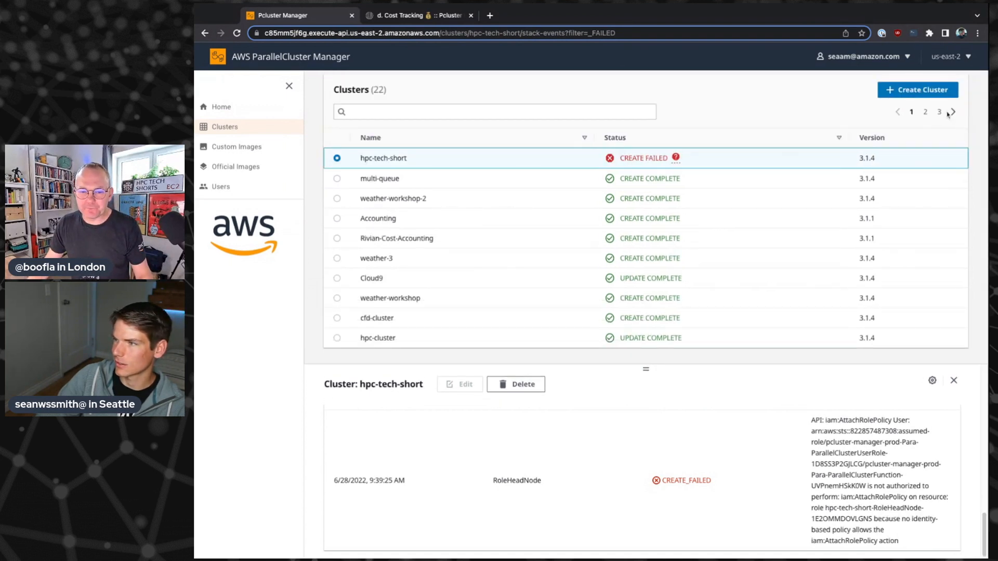
Step: Download the Gromacs cluster configuration from page 2 as config (27).yaml, then close the viewer
{"action": "left_click", "coordinate": [952, 111]}
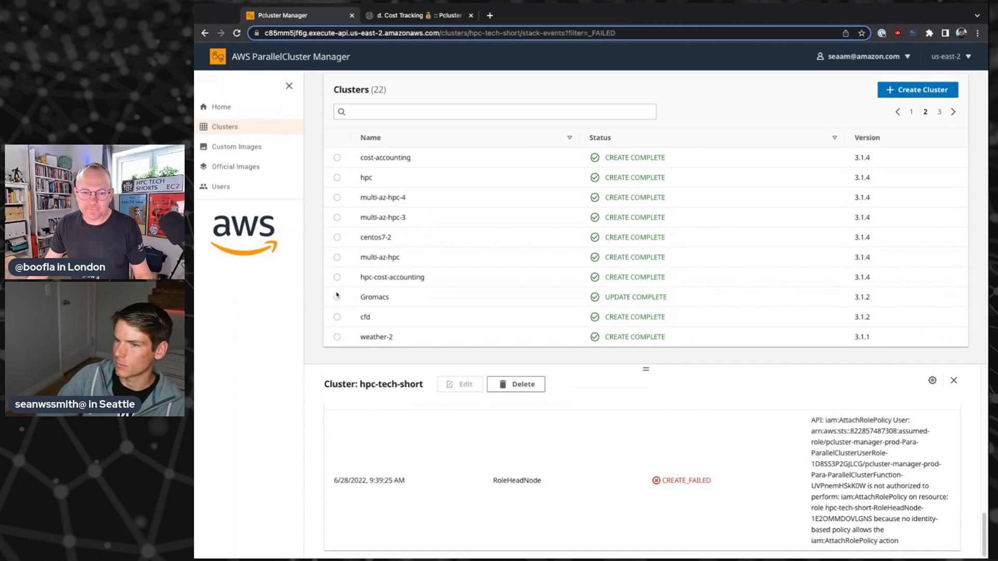
{"action": "left_click", "coordinate": [374, 297]}
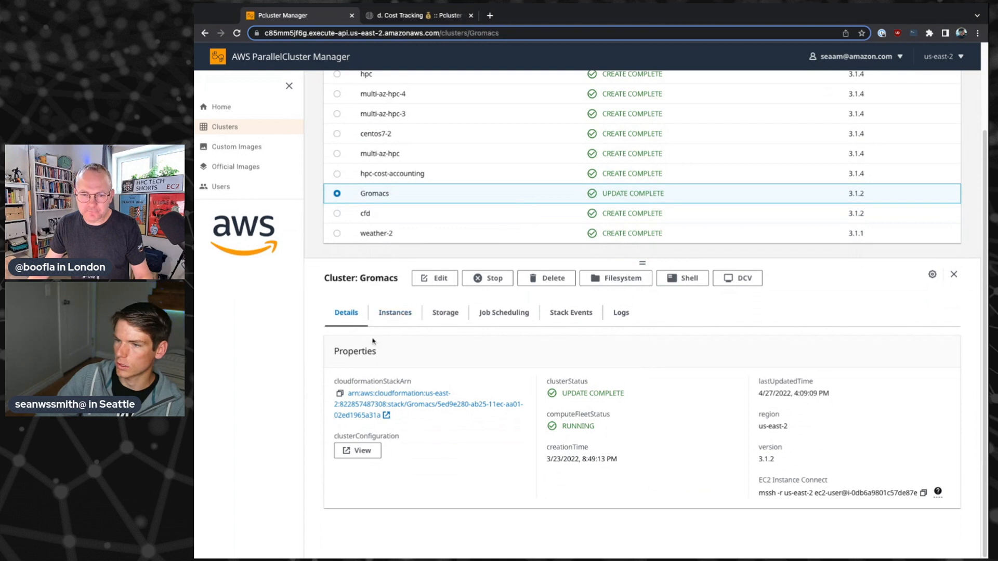
{"action": "left_click", "coordinate": [357, 450]}
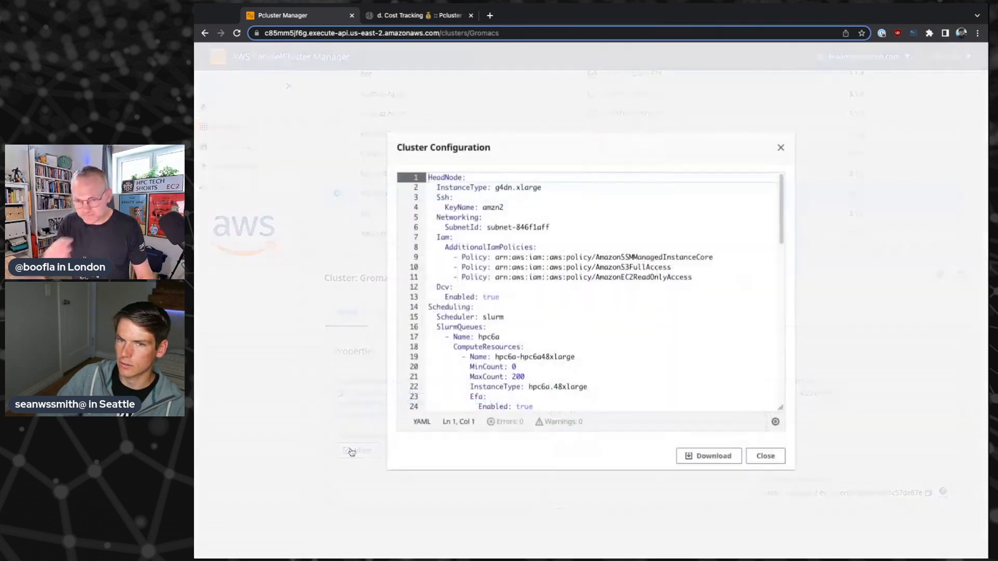
{"action": "left_click", "coordinate": [709, 456]}
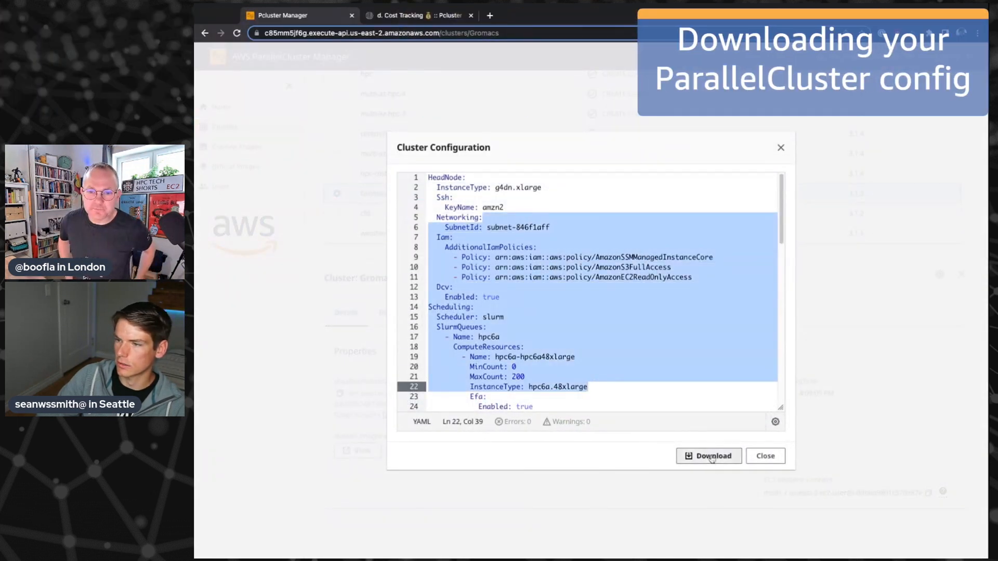
{"action": "left_click", "coordinate": [708, 456]}
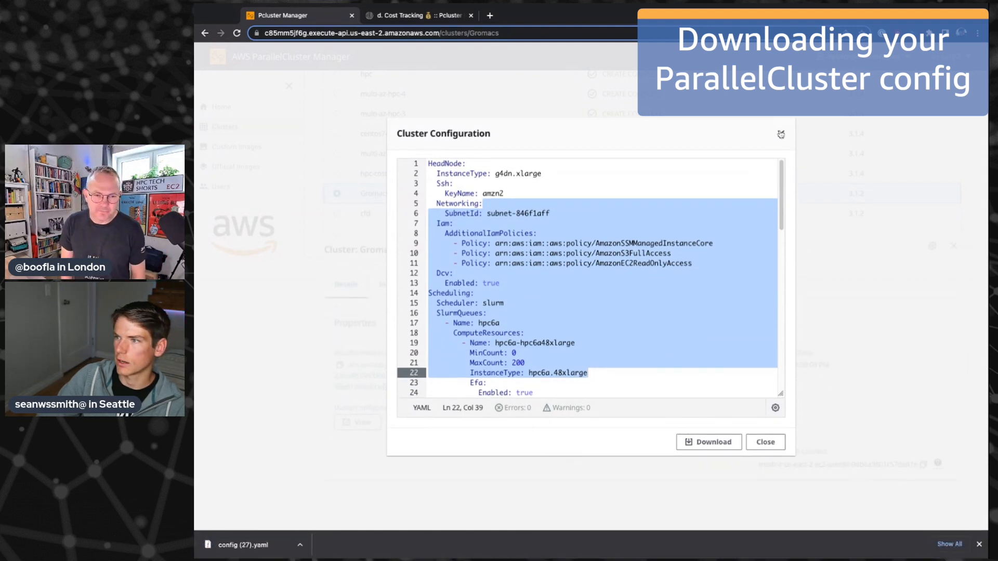
{"action": "left_click", "coordinate": [764, 442]}
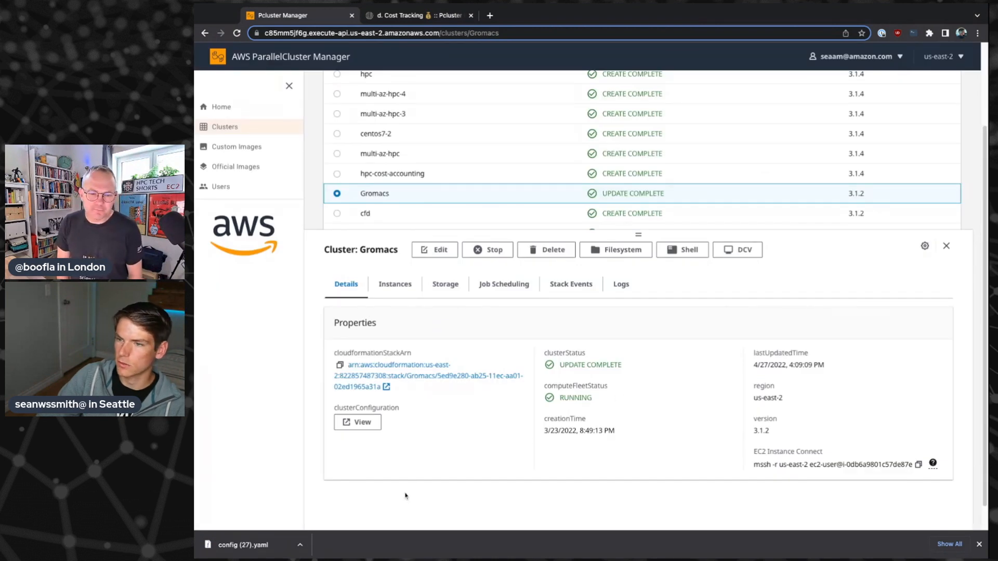
{"action": "mouse_move", "coordinate": [416, 482]}
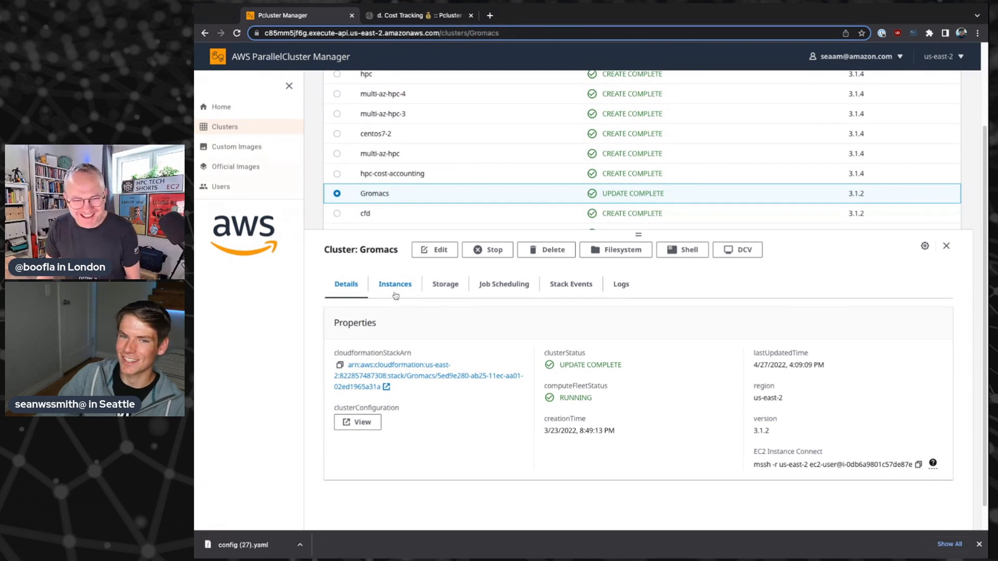
Step: Show the Gromacs cluster's Instances tab with its running g4dn.xlarge head node
{"action": "left_click", "coordinate": [394, 284]}
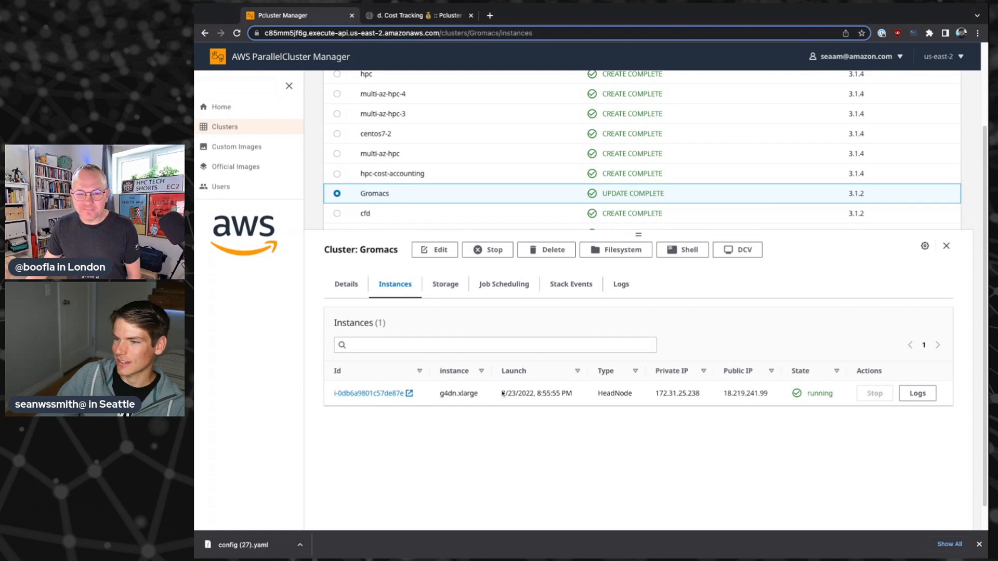
{"action": "mouse_move", "coordinate": [409, 411]}
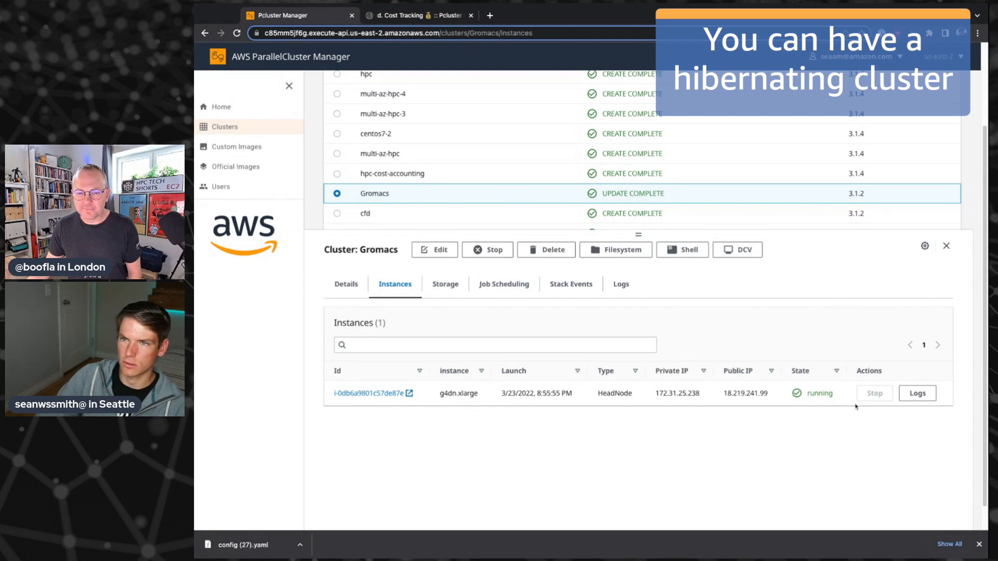
{"action": "mouse_move", "coordinate": [745, 432]}
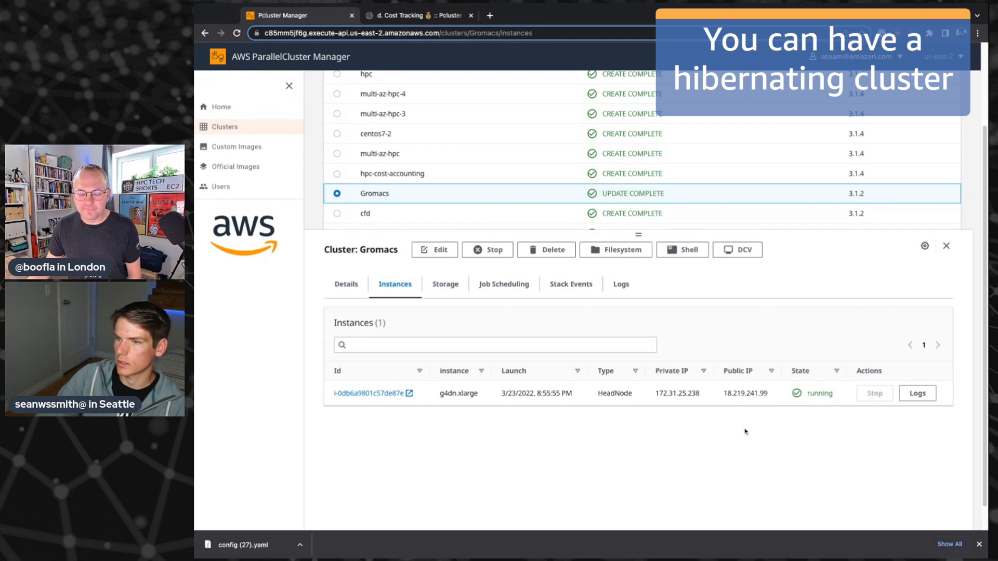
{"action": "mouse_move", "coordinate": [666, 429]}
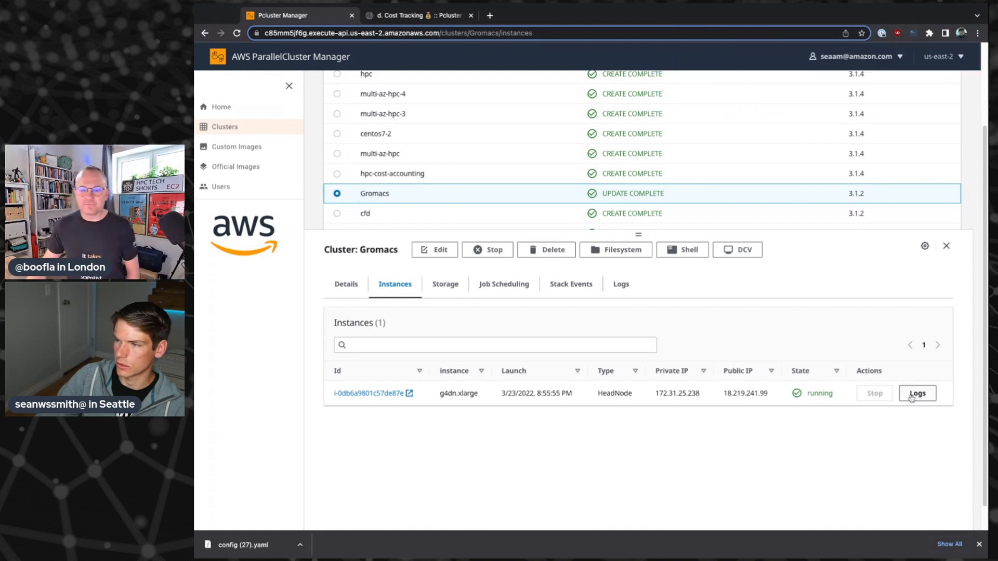
{"action": "mouse_move", "coordinate": [661, 282]}
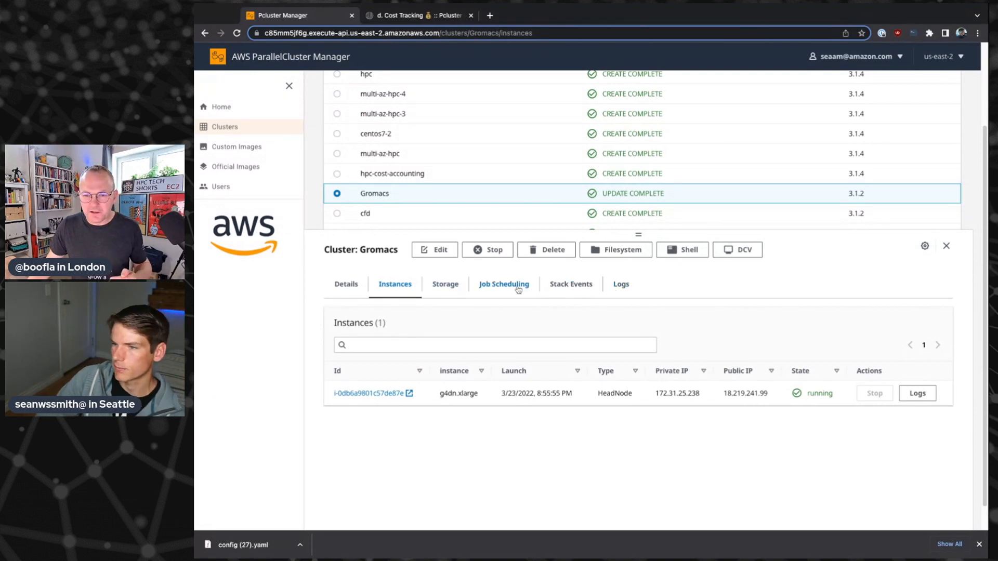
Step: Start a new job named gromacs with values 2 and 192 on the hpc6a queue
{"action": "left_click", "coordinate": [503, 284]}
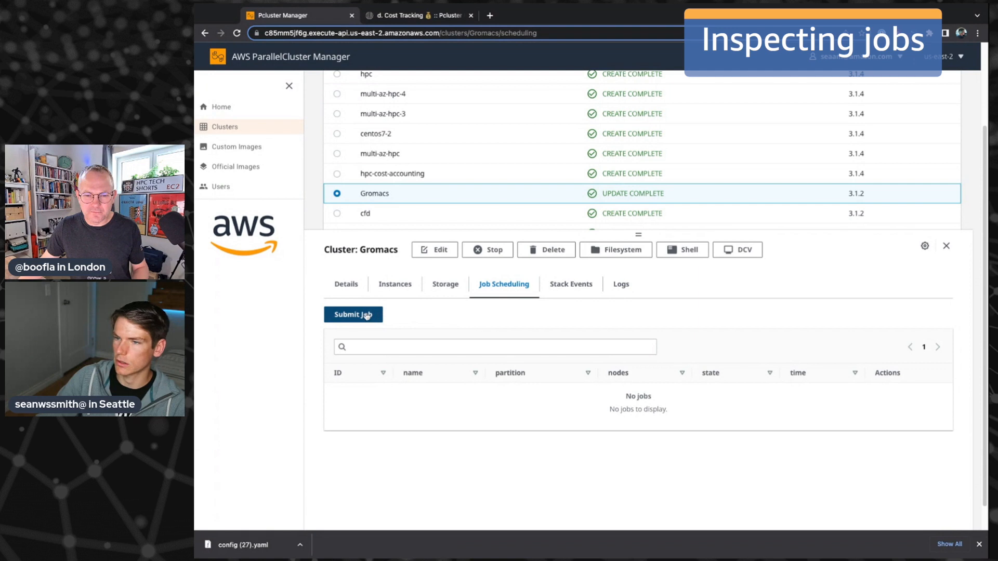
{"action": "left_click", "coordinate": [352, 314]}
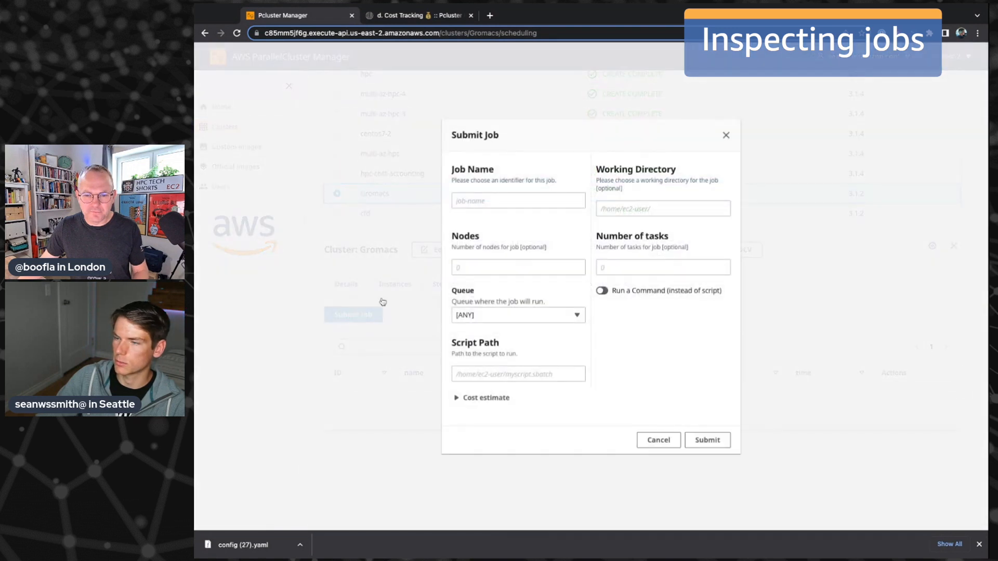
{"action": "left_click", "coordinate": [518, 201]}
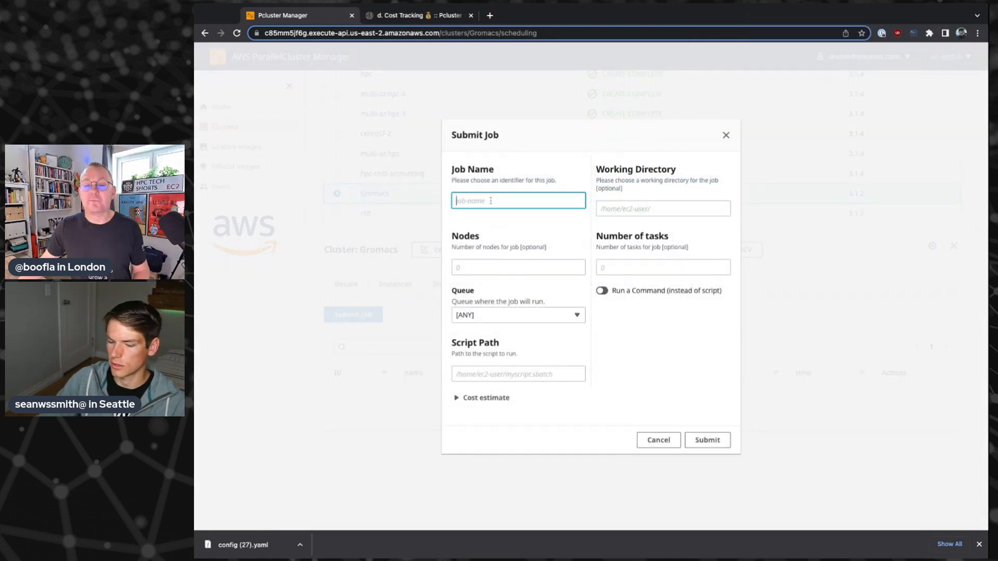
{"action": "type", "text": "gromacs"}
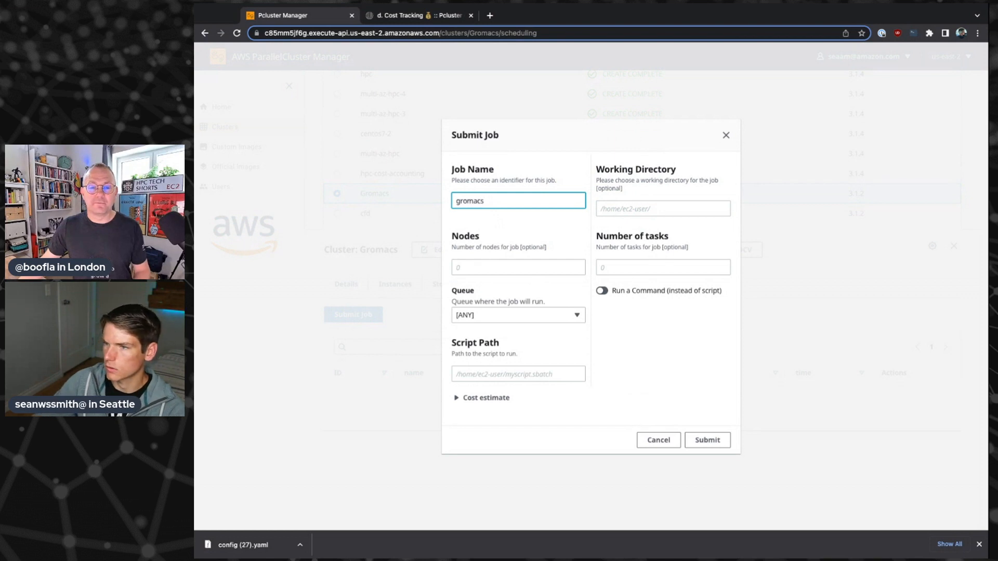
{"action": "type", "text": "2"}
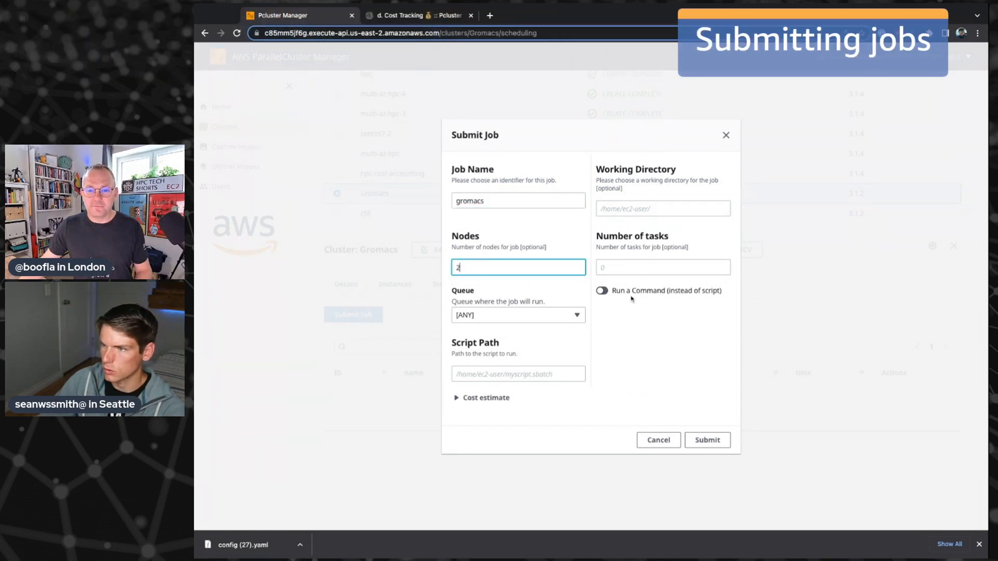
{"action": "type", "text": "192"}
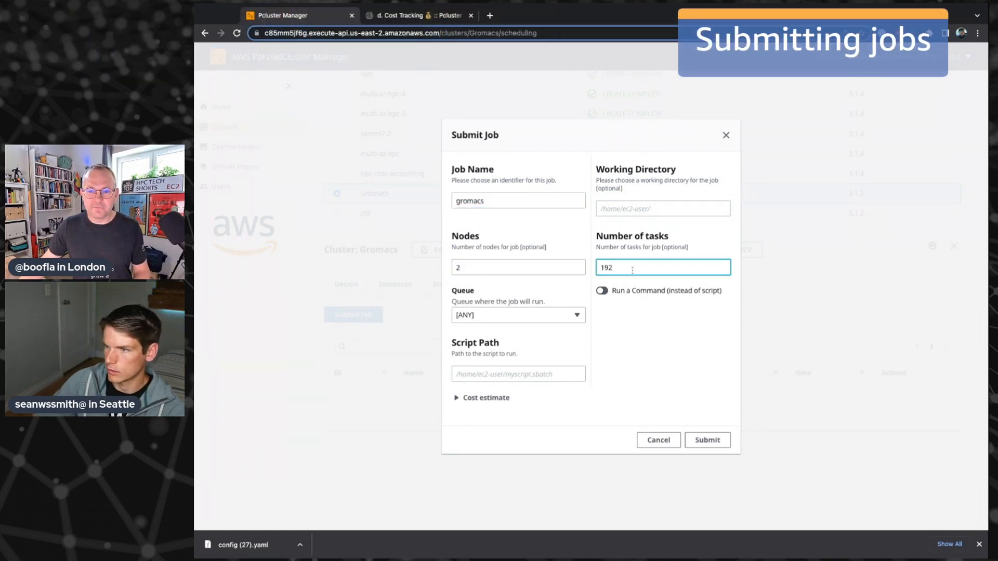
{"action": "left_click", "coordinate": [517, 315]}
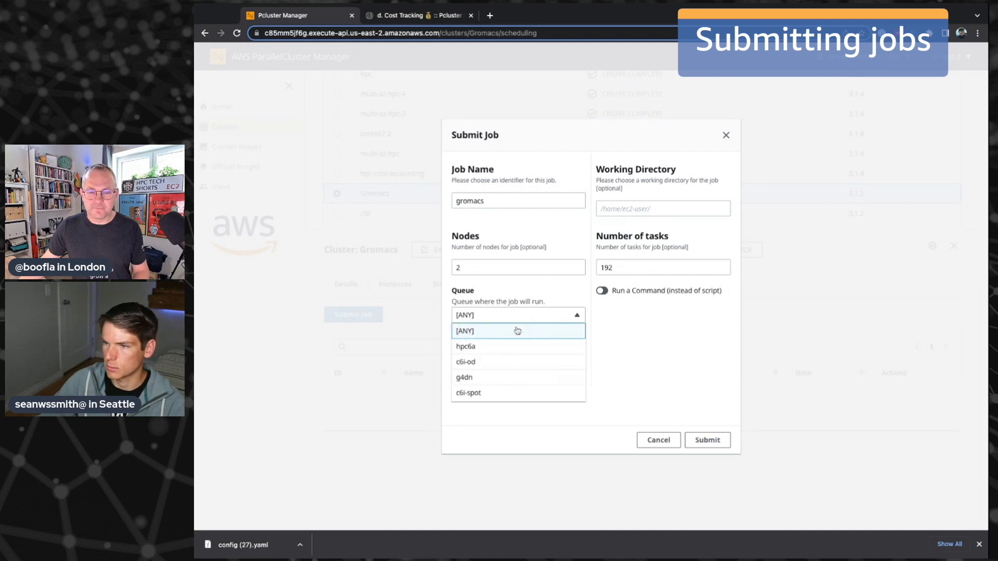
{"action": "left_click", "coordinate": [465, 346]}
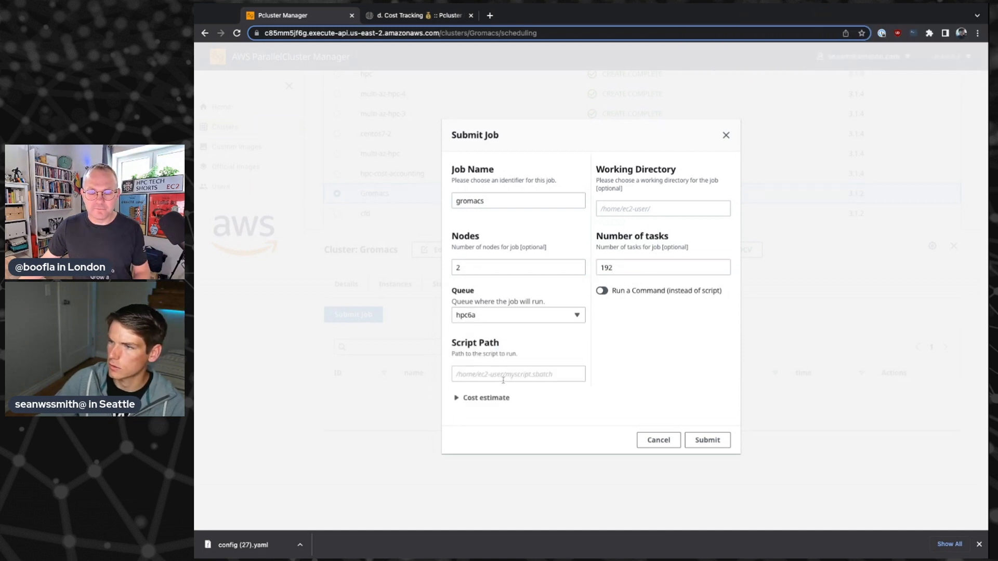
Step: Set script path /shared/, estimate 1.5 hours ($8.64), then compare on the c6i-od queue ($16.32)
{"action": "left_click", "coordinate": [517, 374]}
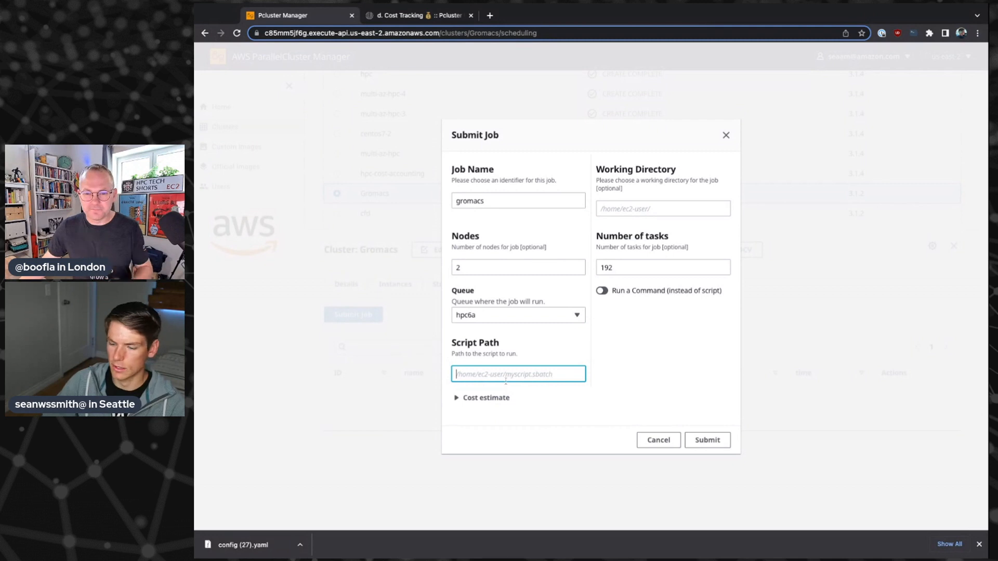
{"action": "type", "text": "/shared/gromacs.sbatch"}
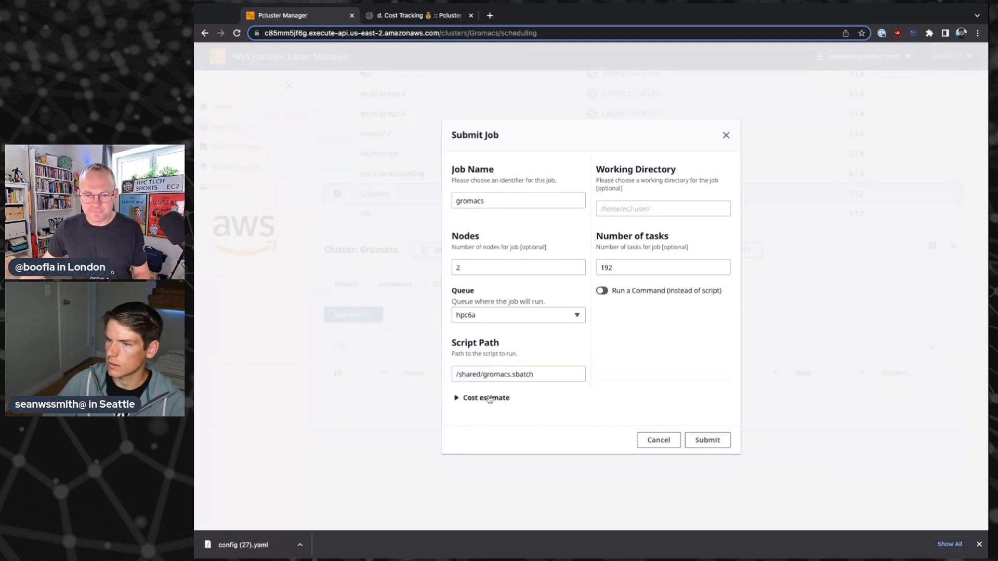
{"action": "left_click", "coordinate": [482, 397]}
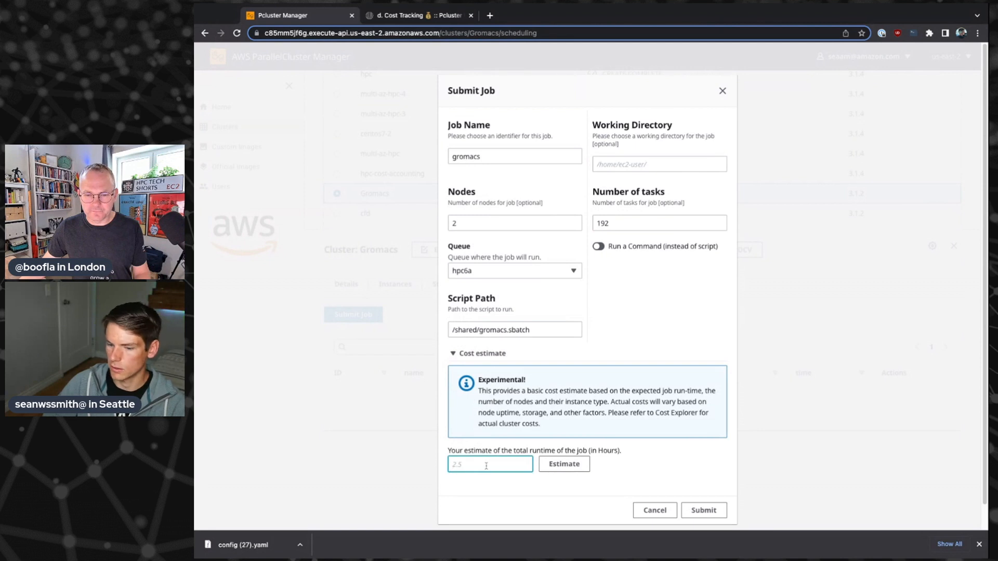
{"action": "type", "text": "1"}
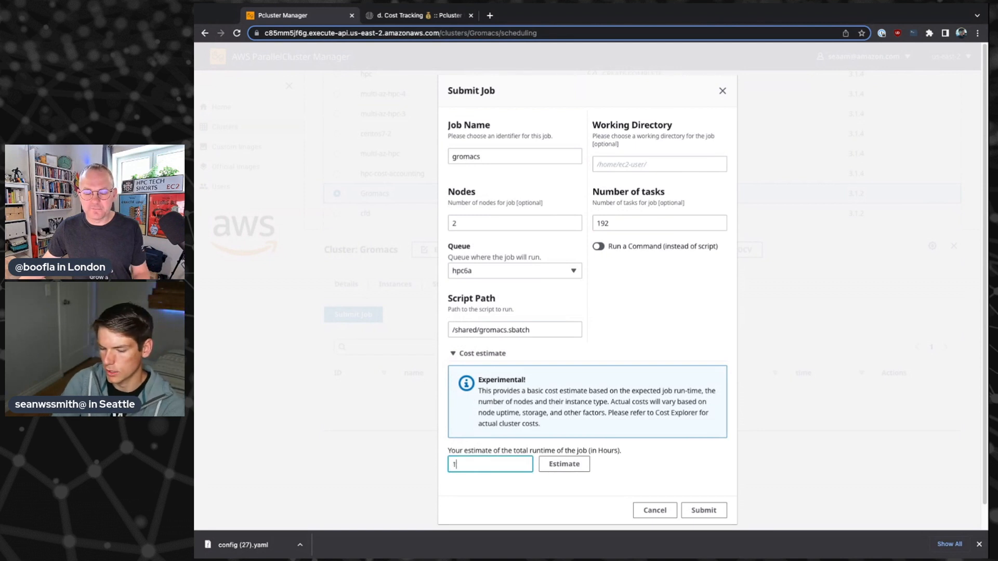
{"action": "type", "text": ".5"}
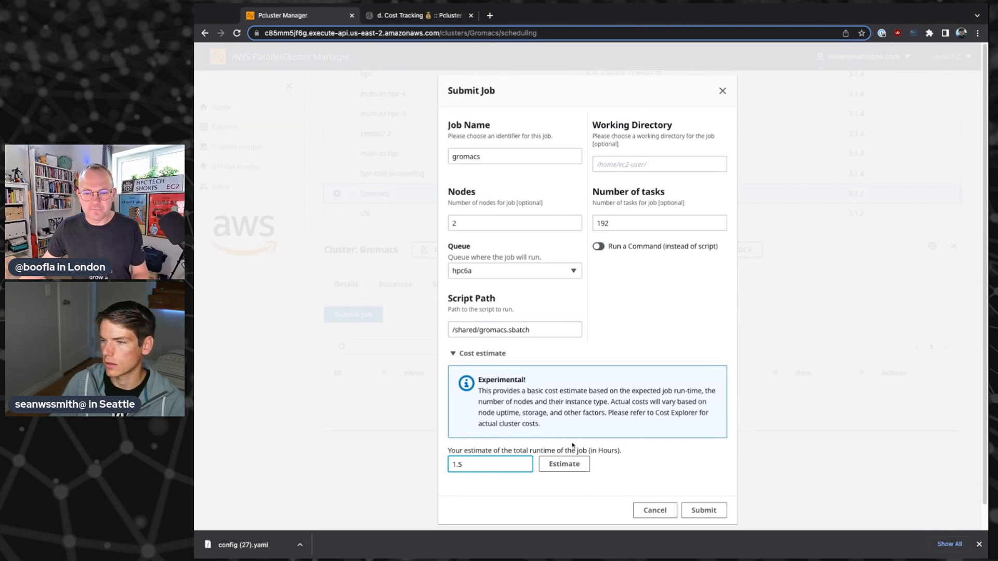
{"action": "left_click", "coordinate": [563, 463]}
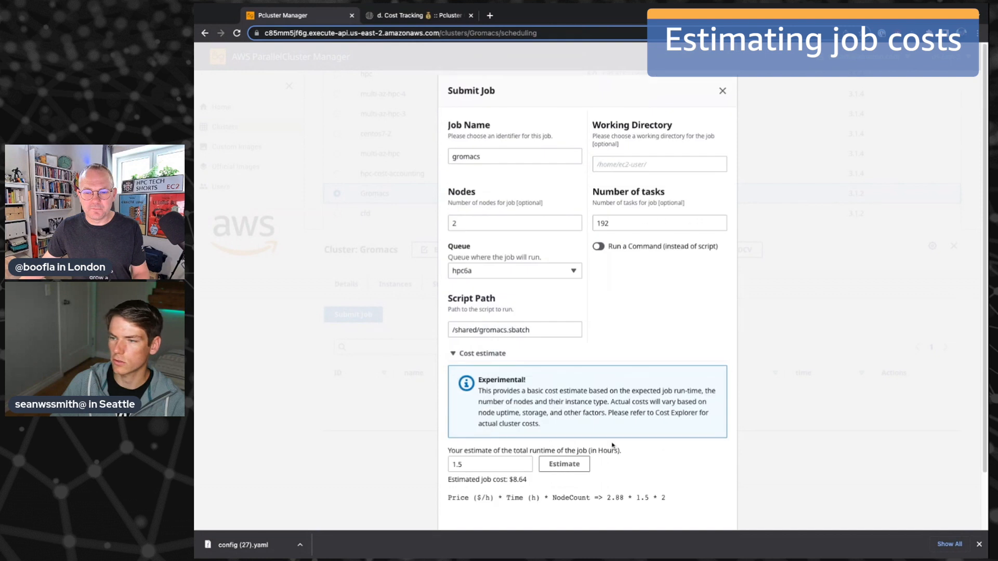
{"action": "scroll", "scroll_direction": "down", "scroll_amount": 3}
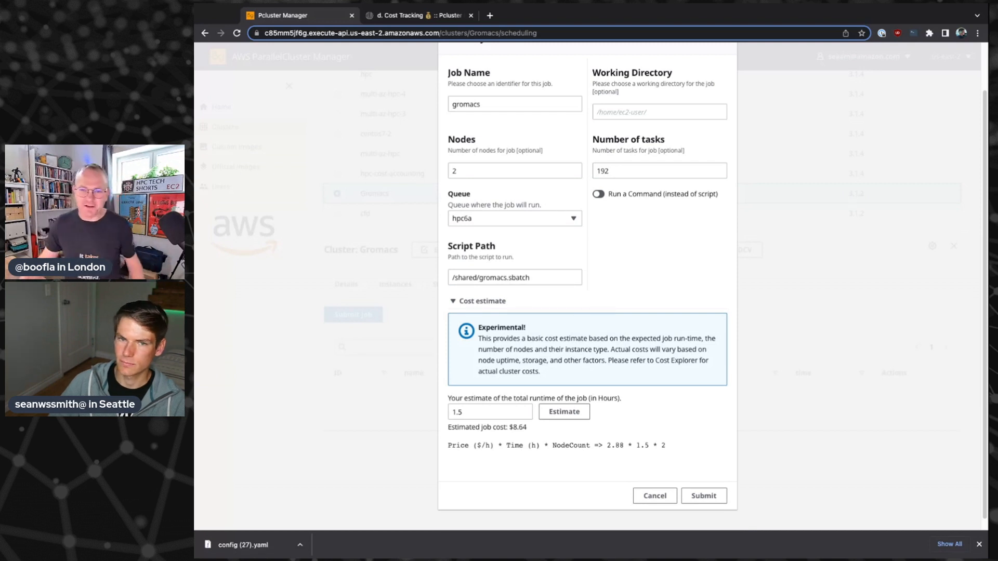
{"action": "left_click", "coordinate": [513, 218]}
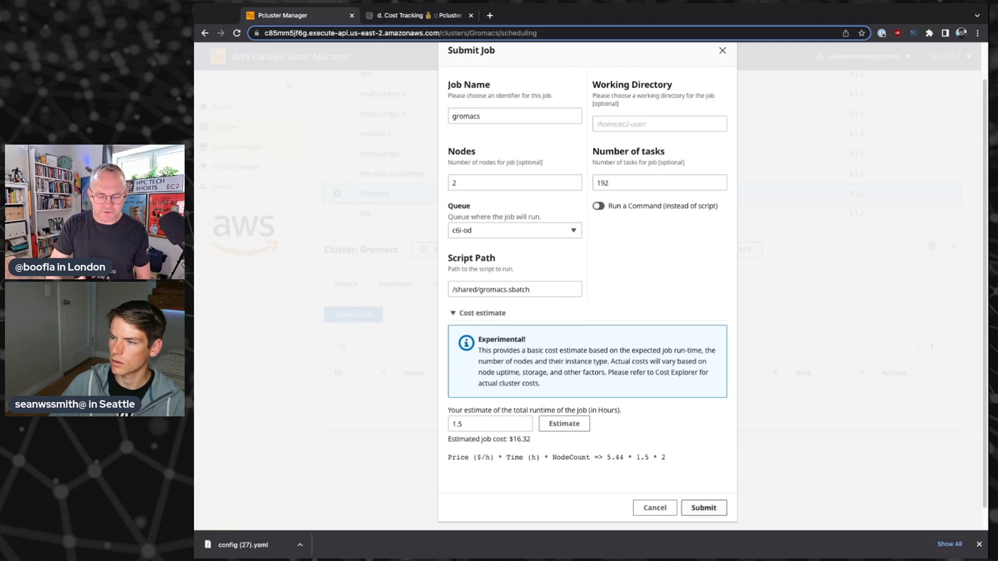
Step: Submit the gromacs job, then view and close the details of job 42
{"action": "left_click", "coordinate": [702, 508]}
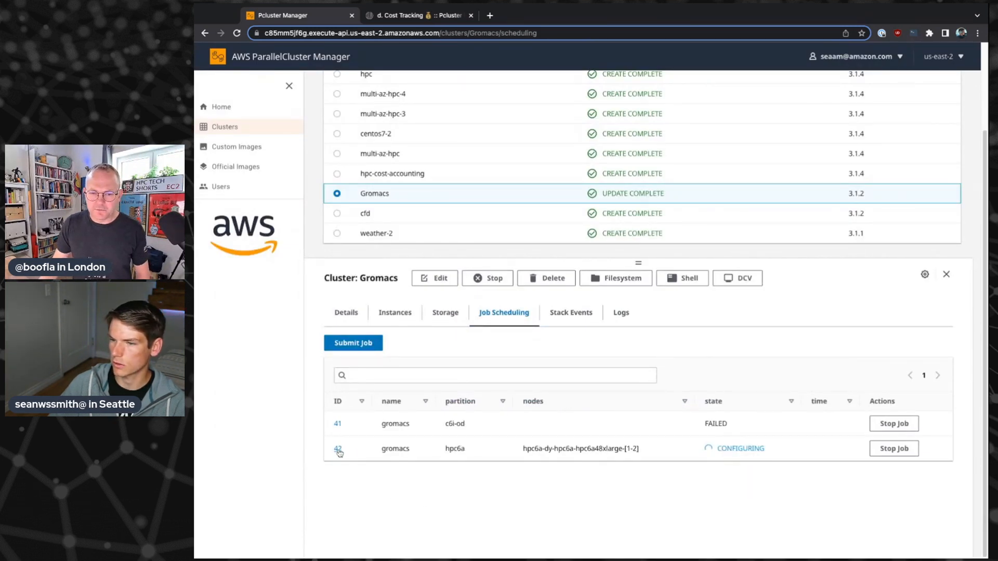
{"action": "left_click", "coordinate": [337, 449]}
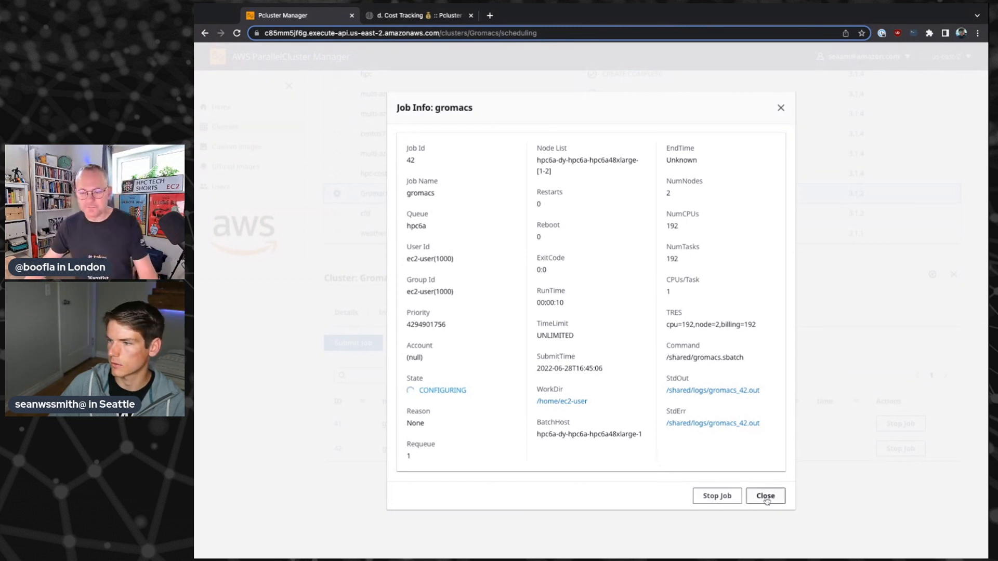
{"action": "left_click", "coordinate": [765, 496]}
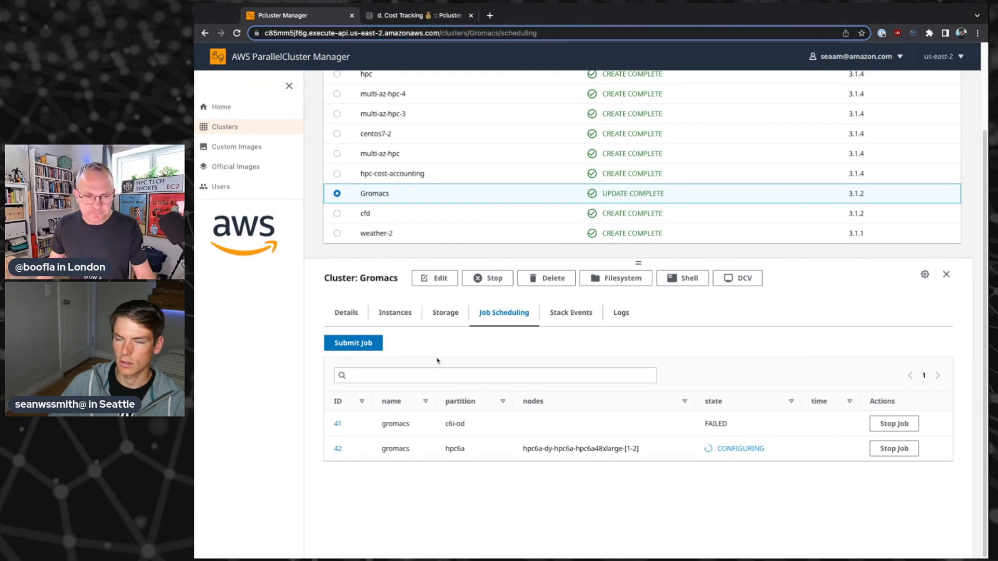
{"action": "left_click", "coordinate": [395, 312]}
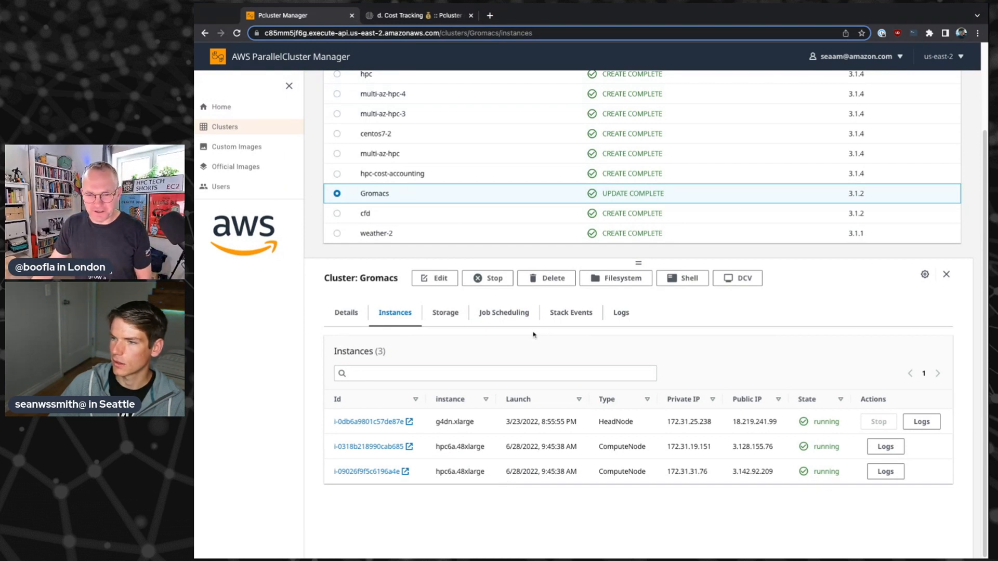
{"action": "left_click", "coordinate": [504, 312]}
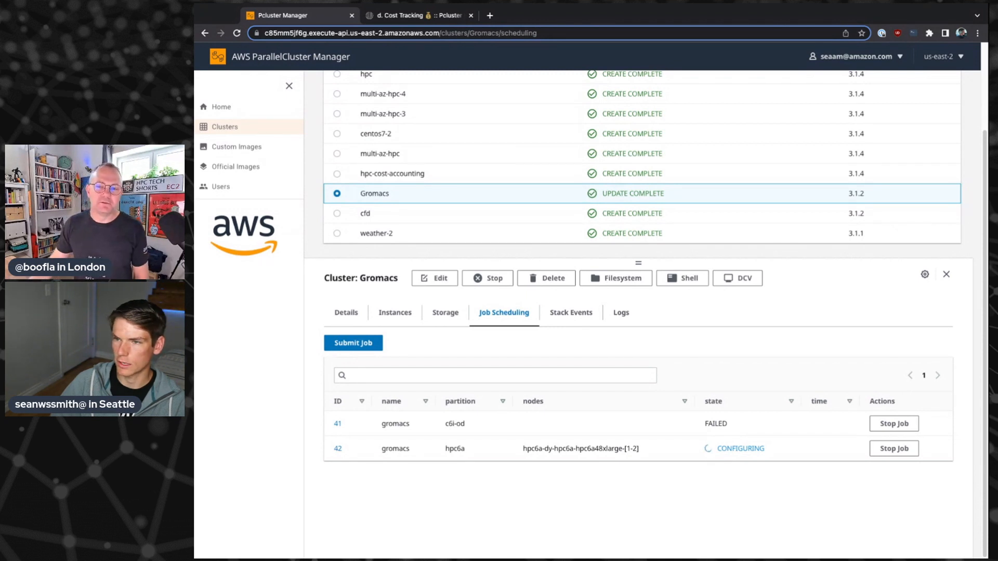
{"action": "mouse_move", "coordinate": [708, 474]}
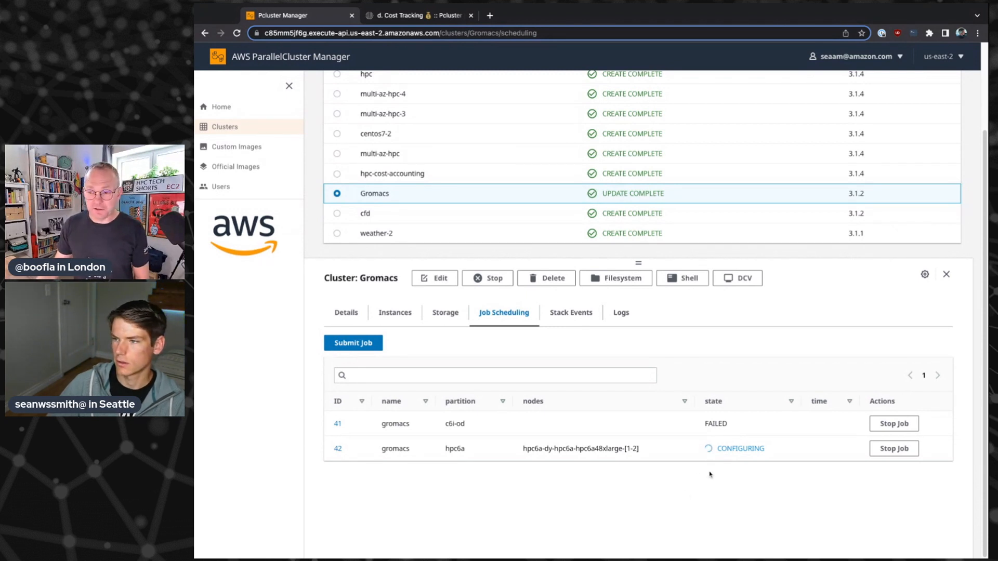
{"action": "mouse_move", "coordinate": [681, 278]}
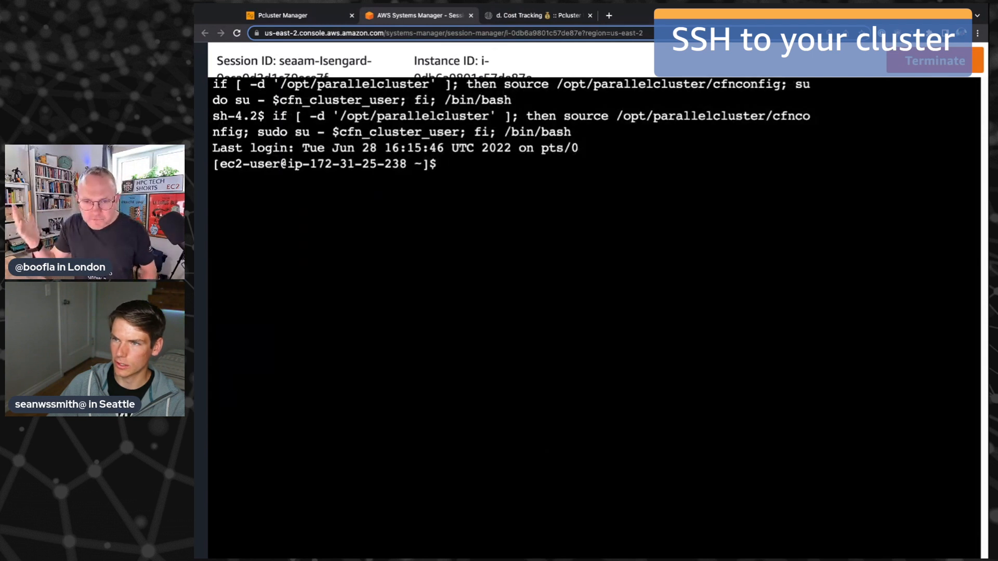
Step: Run clear and squeue, then select job 42's hpc6a node name in NODELIST
{"action": "type", "text": "clea"}
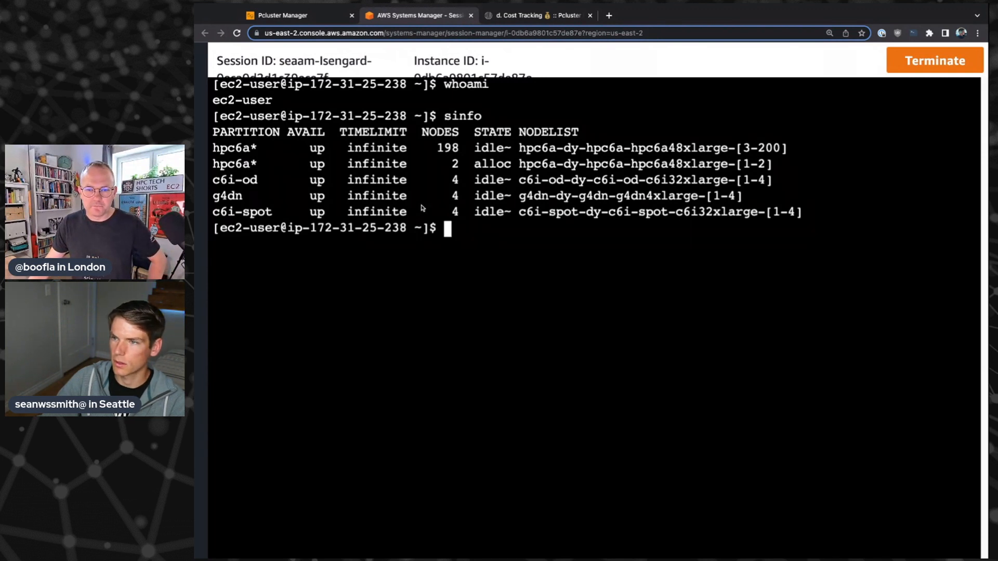
{"action": "type", "text": "squeue"}
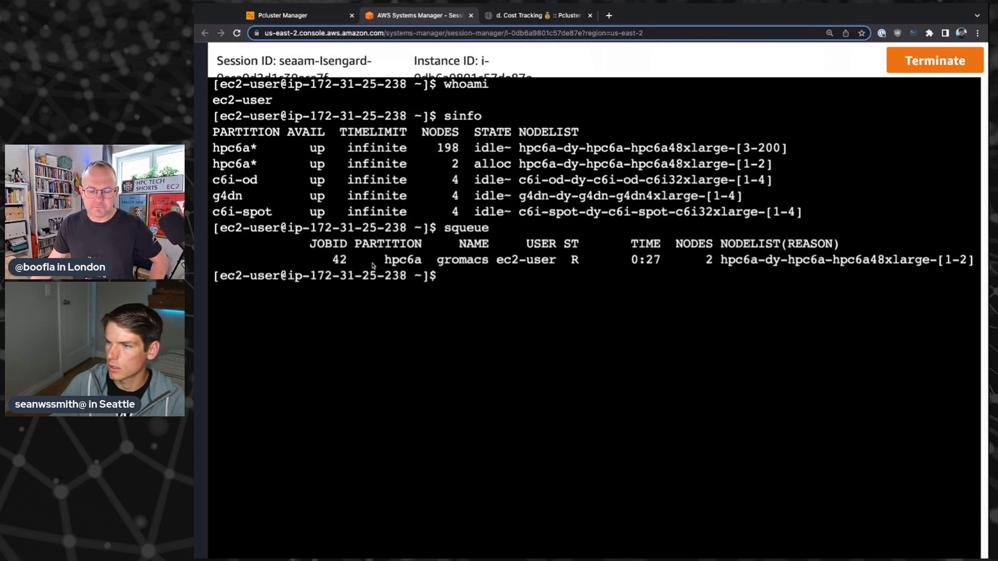
{"action": "left_click_drag", "start_coordinate": [720, 259], "coordinate": [936, 260]}
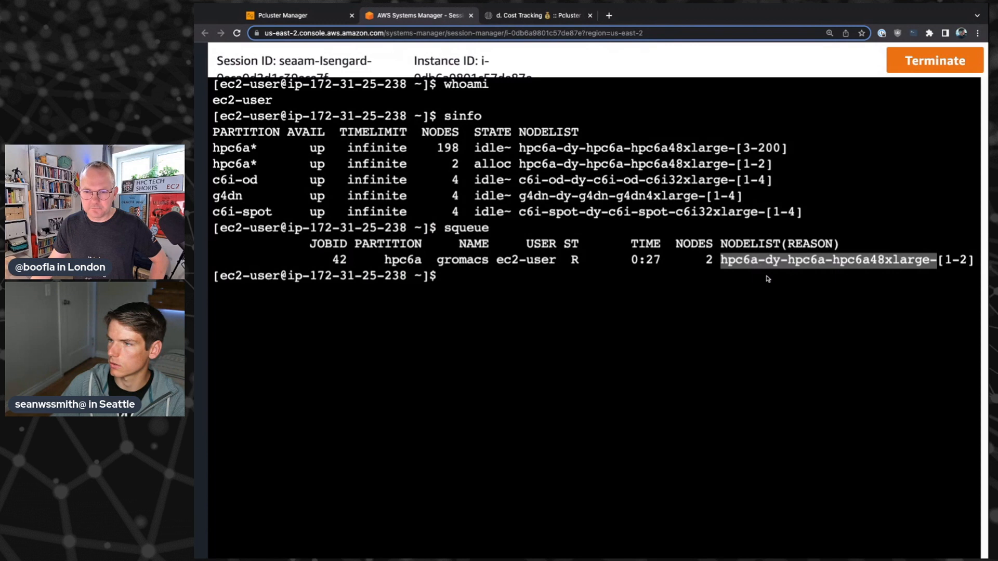
{"action": "mouse_move", "coordinate": [761, 366]}
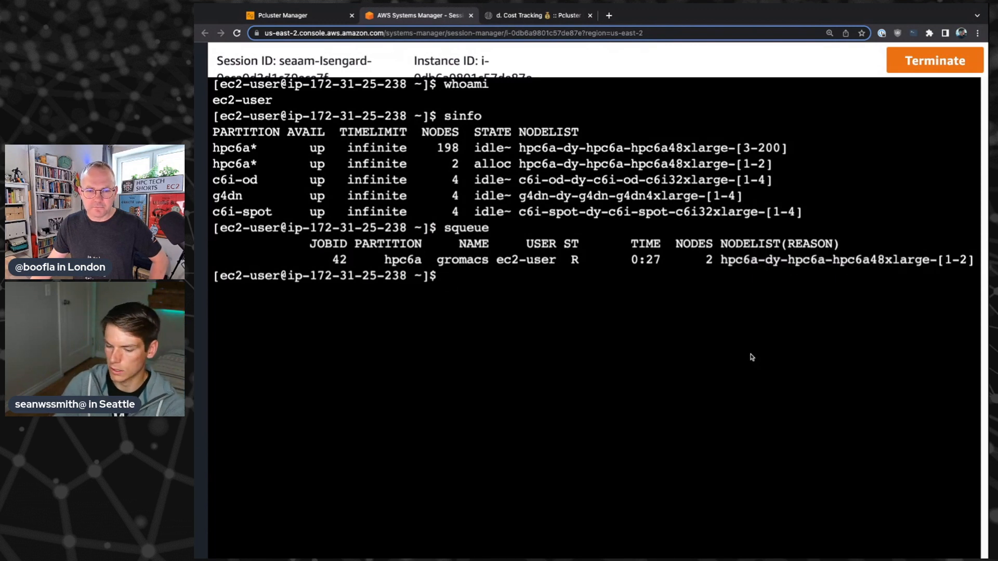
Step: SSH into hpc6a-dy-hpc6a-hpc6a48xlarge-1 and run sudo yum install -y for the monitoring tool
{"action": "type", "text": "ssh hpc6a-dy-hpc6a-hpc6a48xlarge-1"}
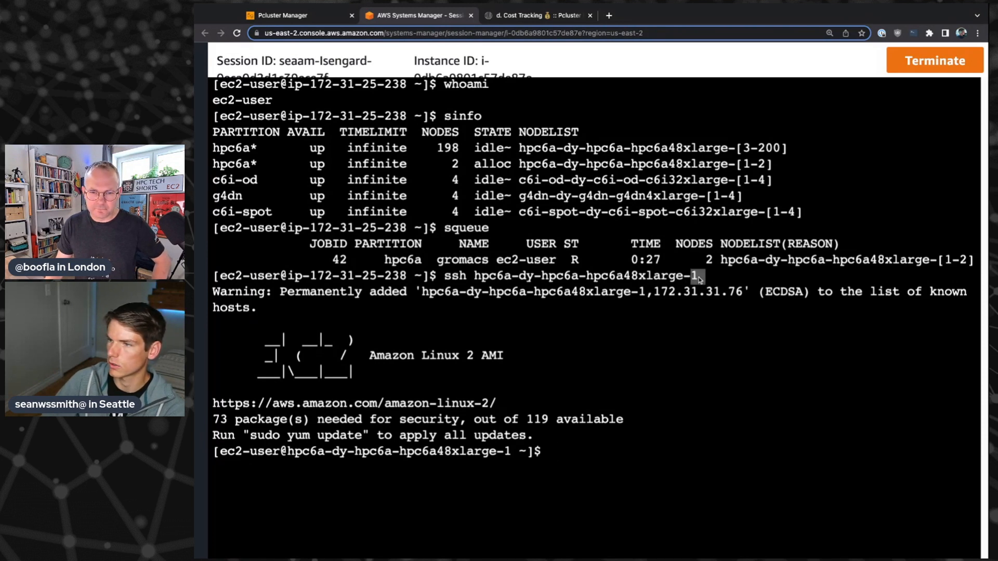
{"action": "mouse_move", "coordinate": [682, 348]}
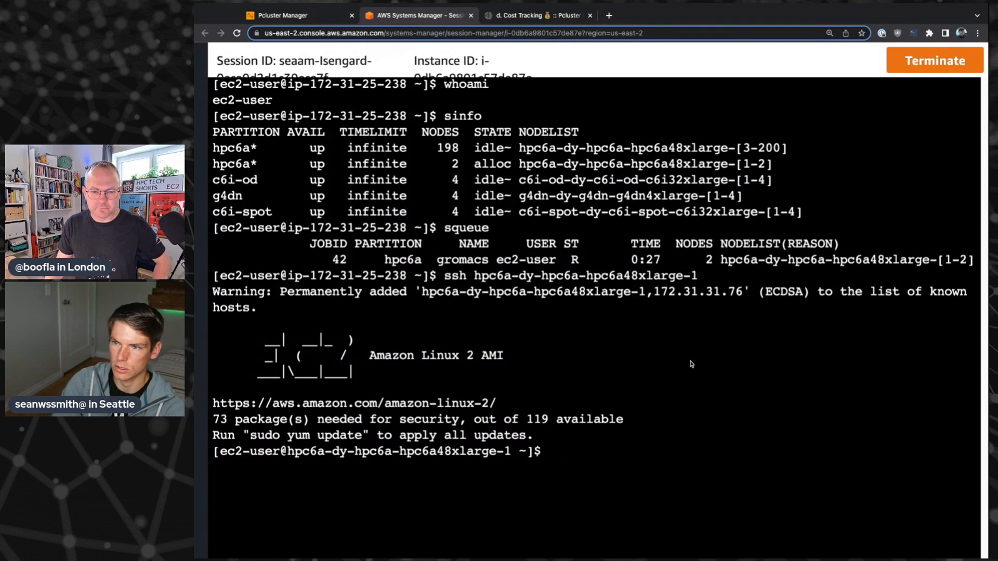
{"action": "type", "text": "sudo"}
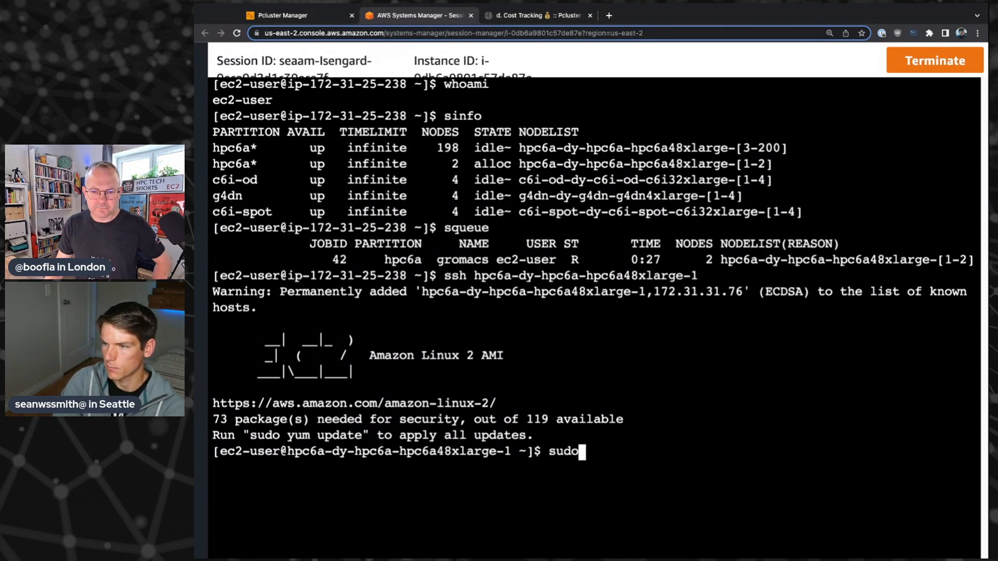
{"action": "type", "text": "yum inst"}
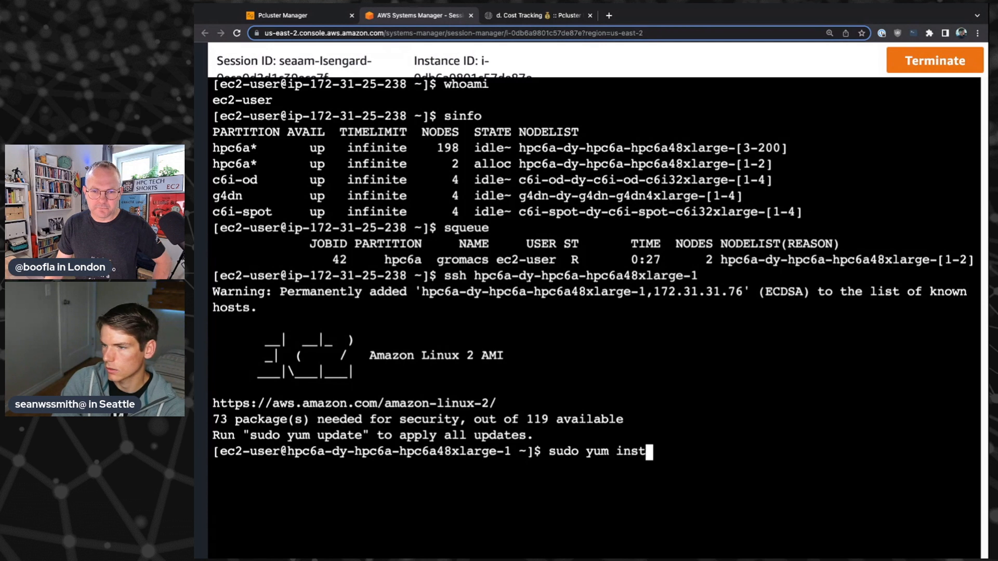
{"action": "type", "text": "all -y"}
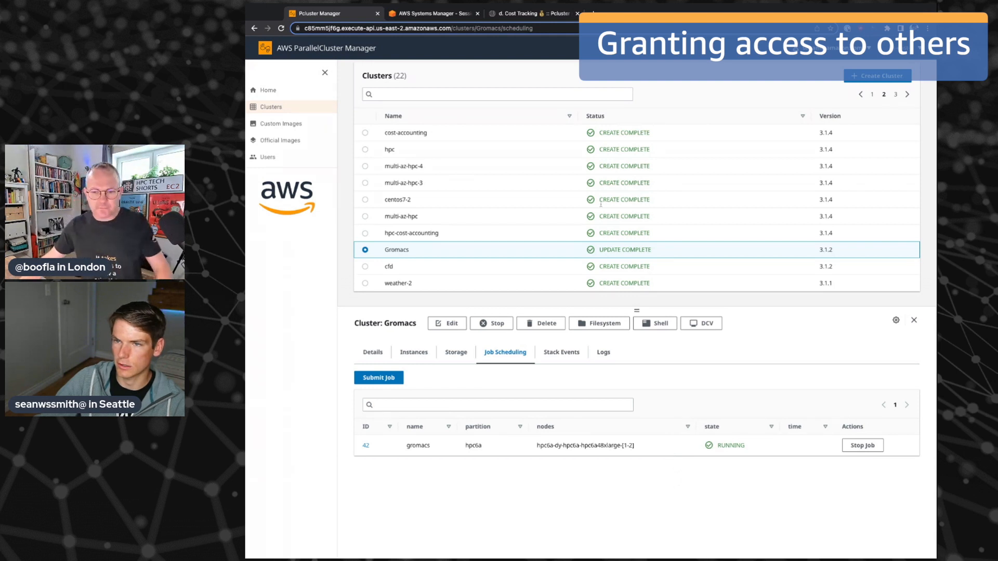
Step: Create user 'boof' on the Users page, give it the Guest role, and return to Clusters
{"action": "left_click", "coordinate": [267, 157]}
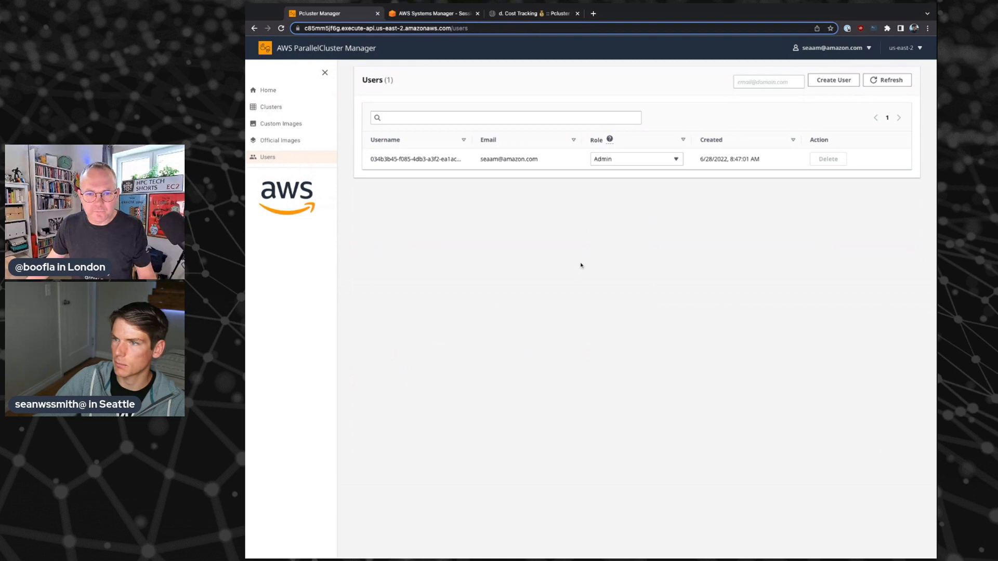
{"action": "left_click", "coordinate": [767, 81]}
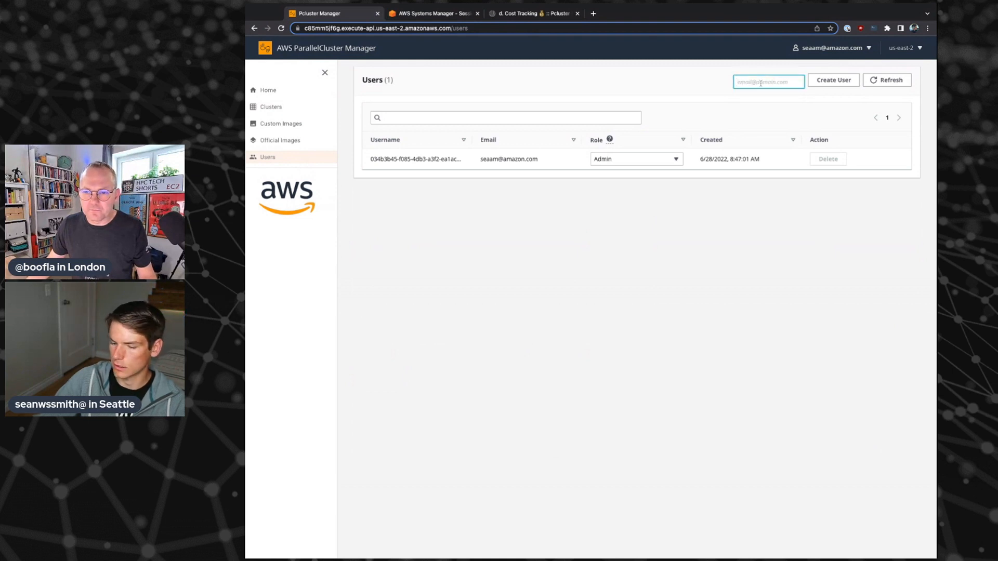
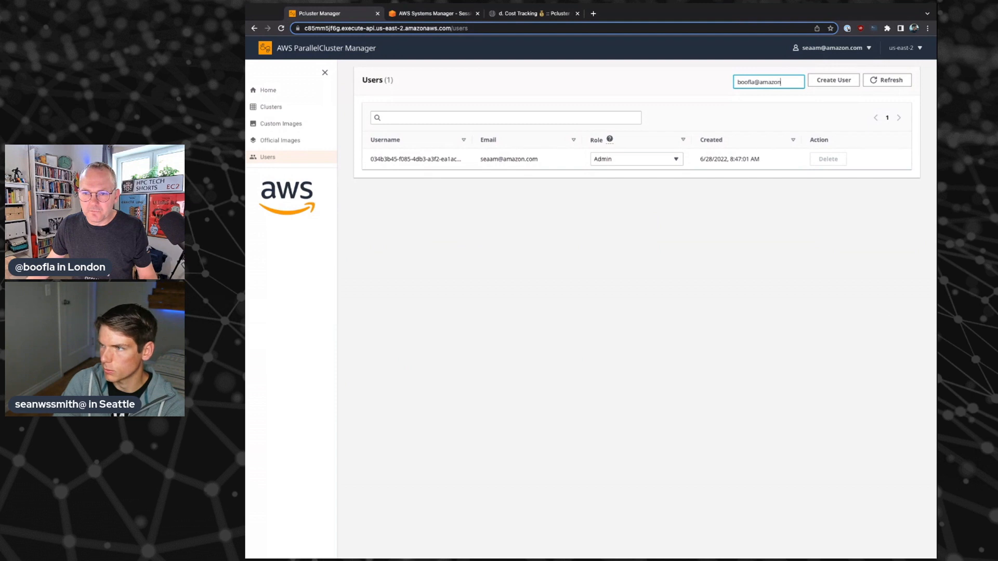
{"action": "left_click", "coordinate": [833, 79]}
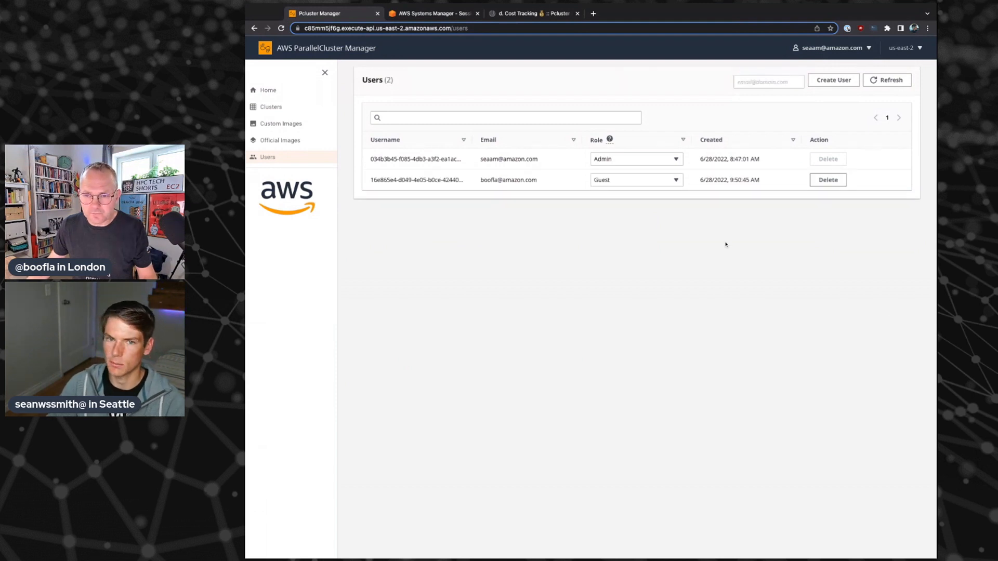
{"action": "mouse_move", "coordinate": [722, 239]}
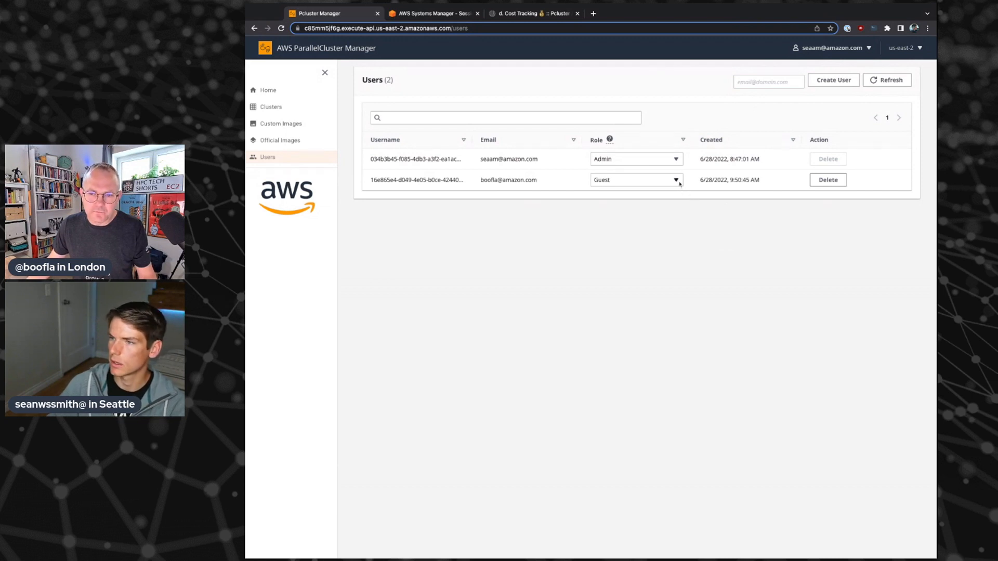
{"action": "left_click", "coordinate": [635, 179]}
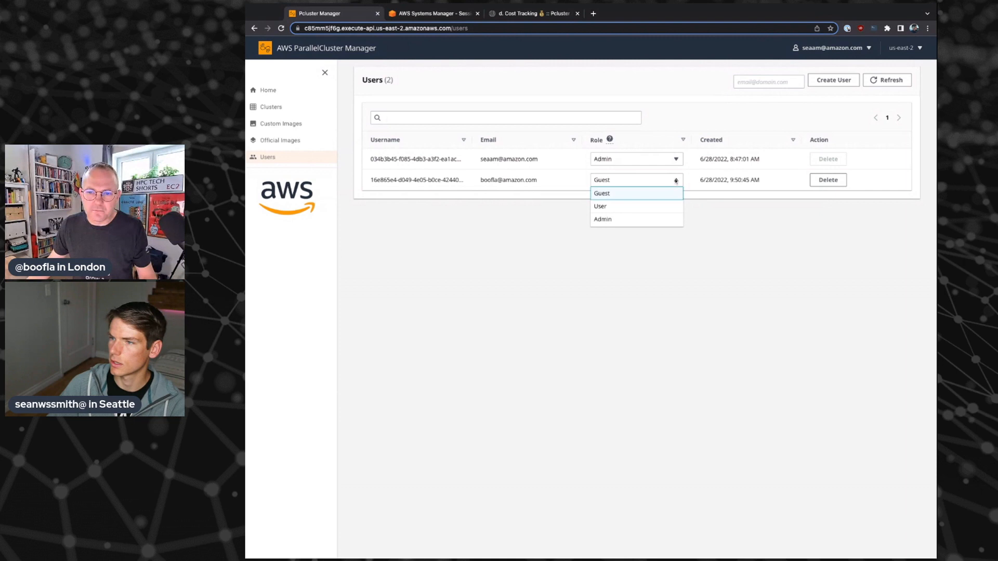
{"action": "mouse_move", "coordinate": [627, 201]}
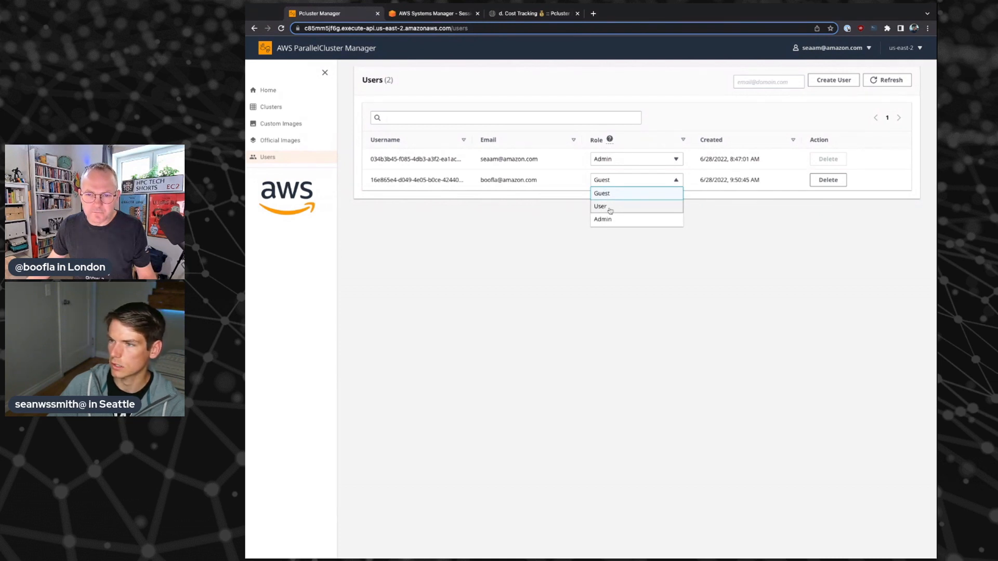
{"action": "left_click", "coordinate": [271, 106]}
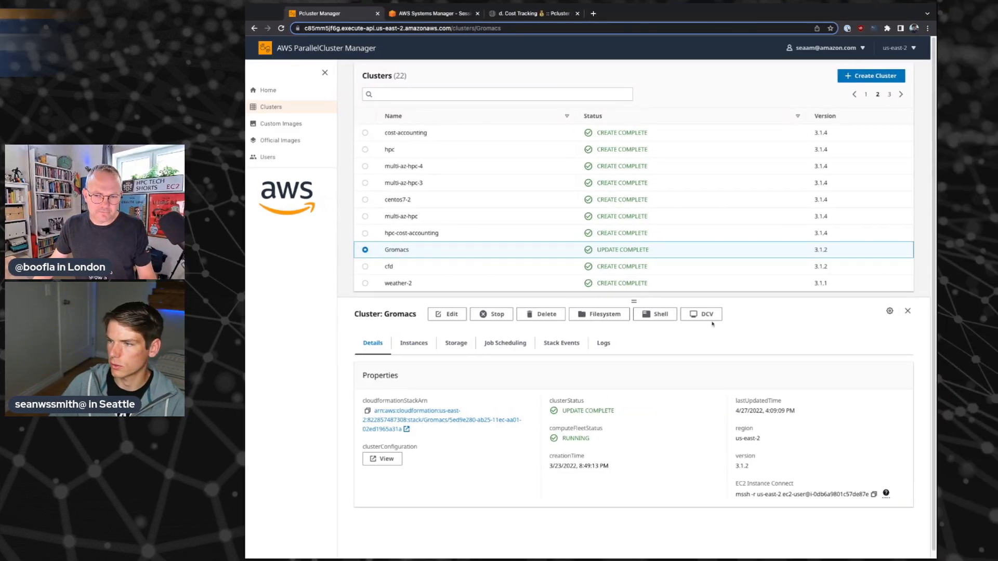
Step: Launch a DCV session for the Gromacs cluster, then return to the Pcluster Manager tab
{"action": "left_click", "coordinate": [700, 314]}
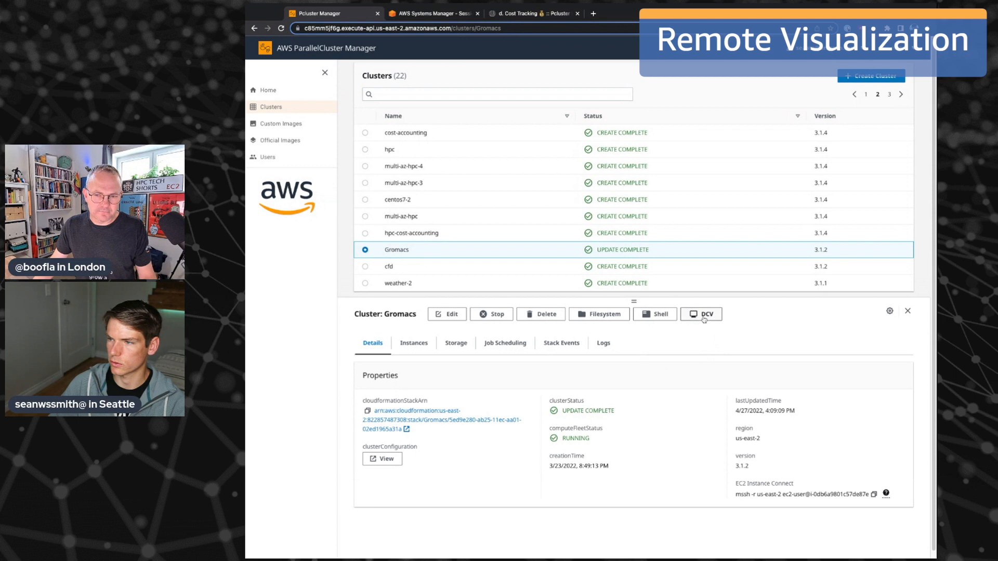
{"action": "left_click", "coordinate": [700, 314]}
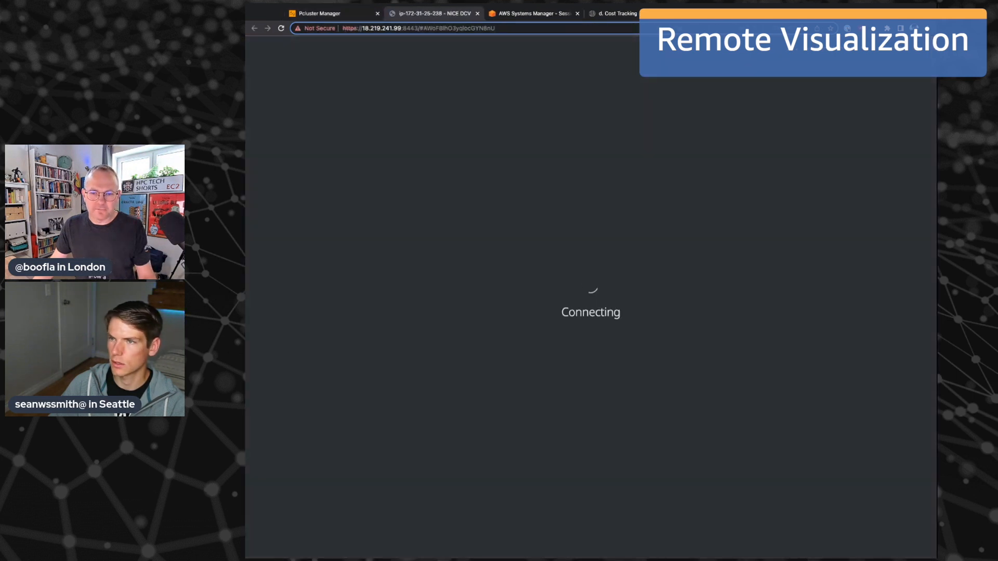
{"action": "left_click", "coordinate": [332, 13]}
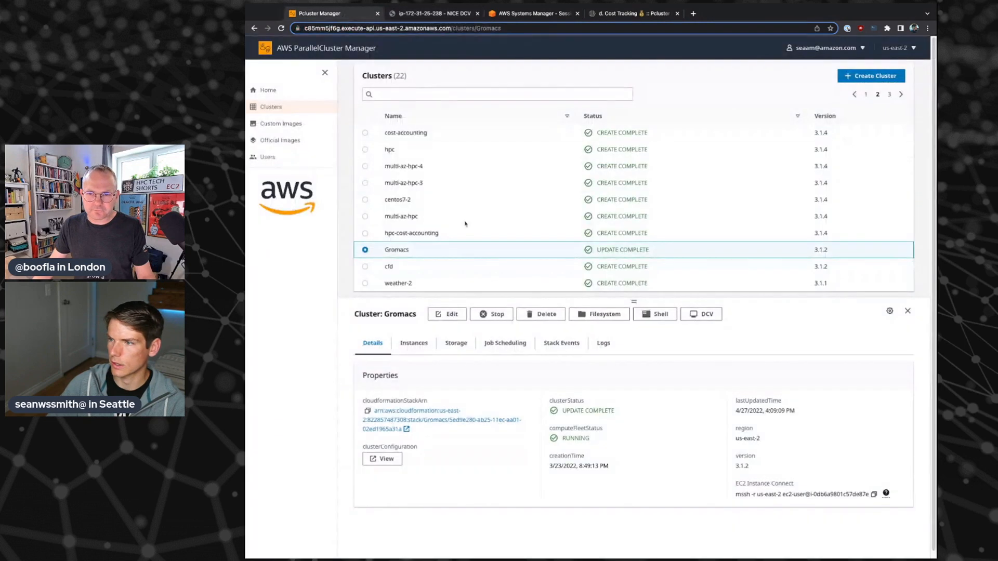